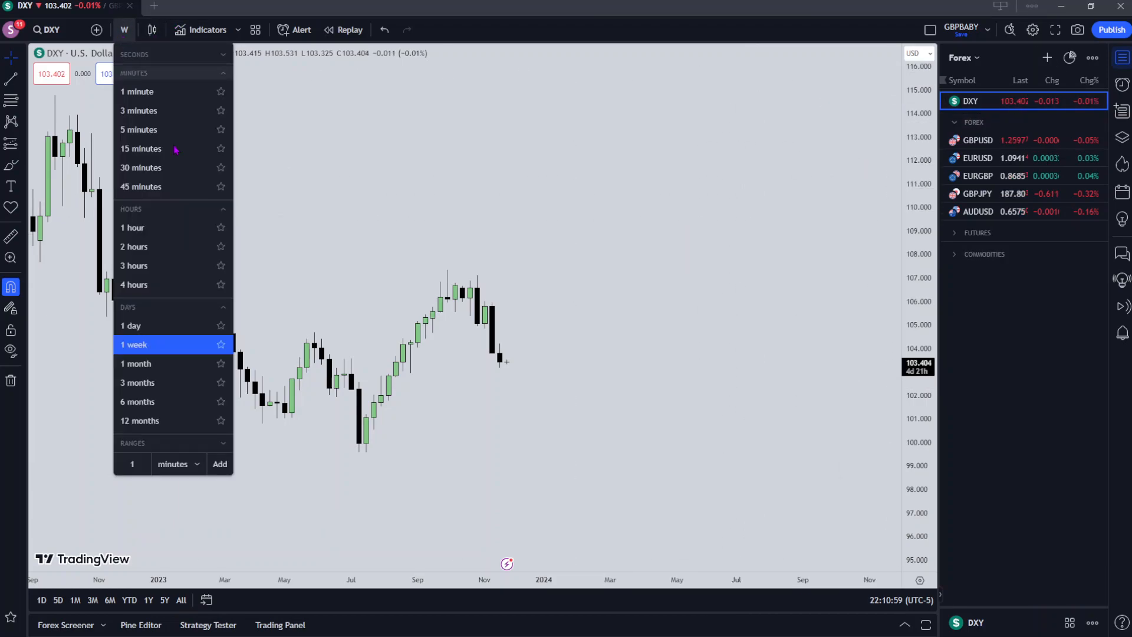
Switch the DXY chart from weekly to monthly candles
left_click(136, 363)
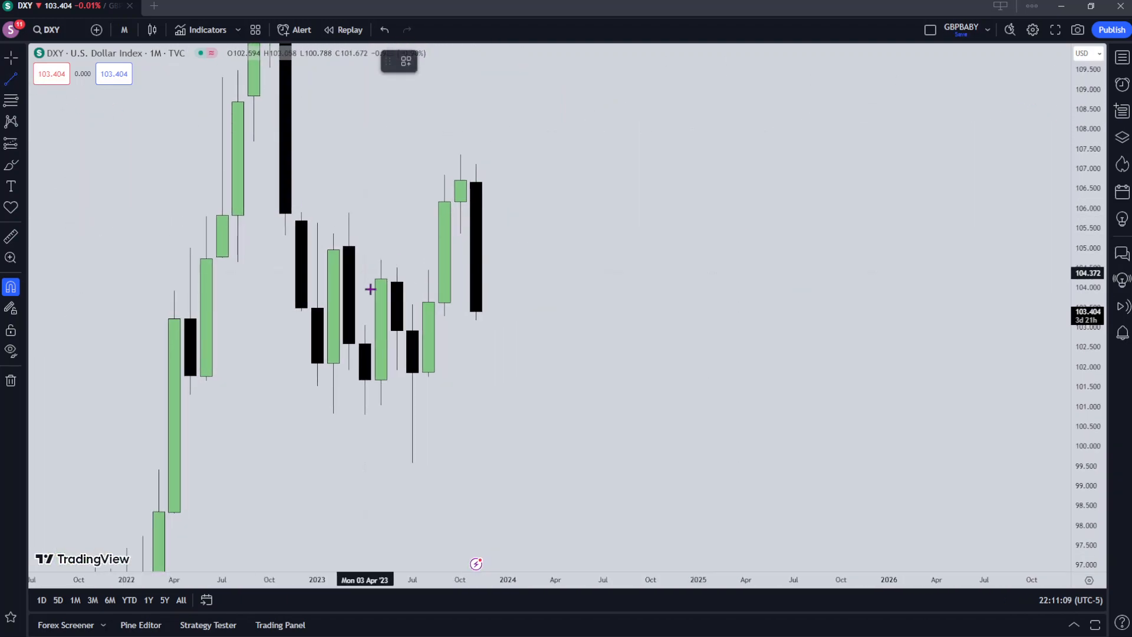
Draw a level line from the July 2023 candle and label it 'Monthly +OB' with a new text colour
left_click_drag(412, 330, 507, 330)
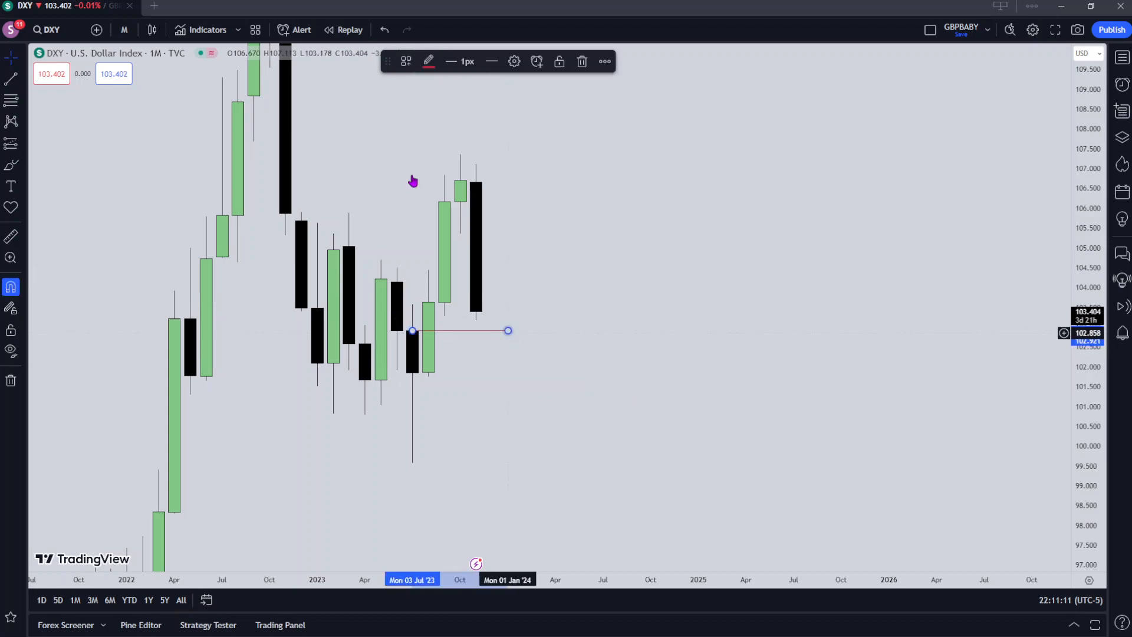
left_click(426, 60)
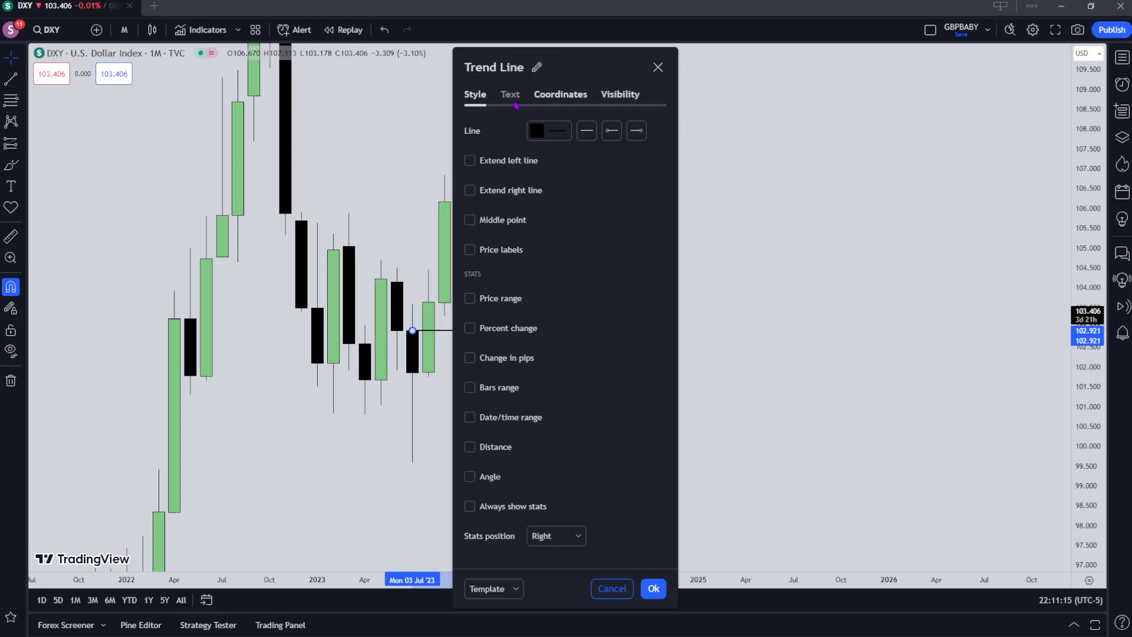
left_click(509, 94)
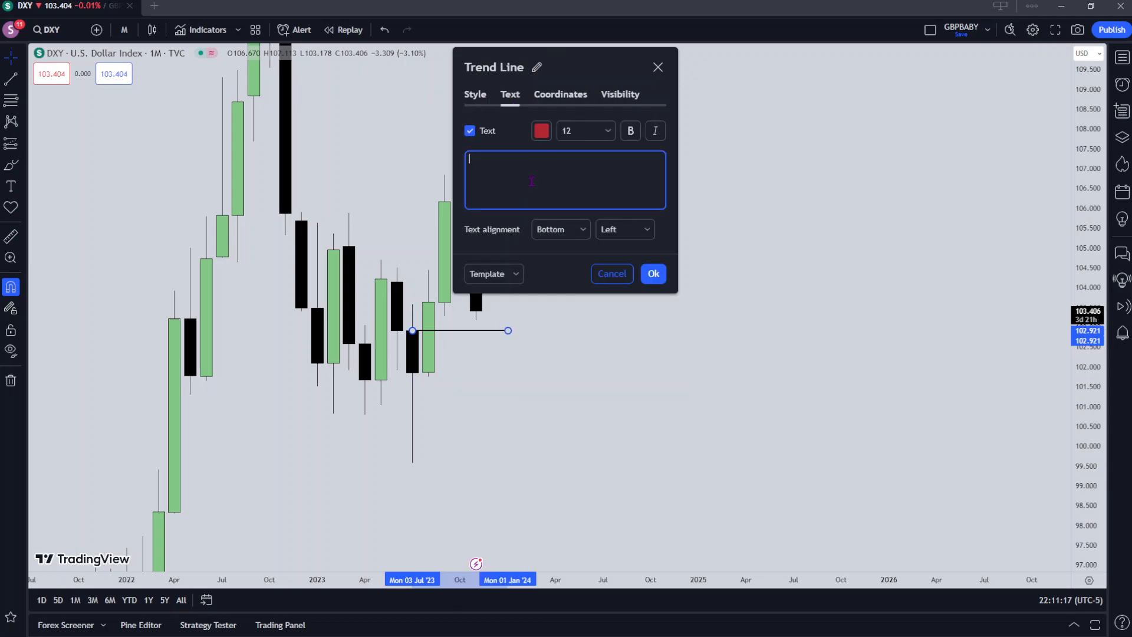
type("Mont")
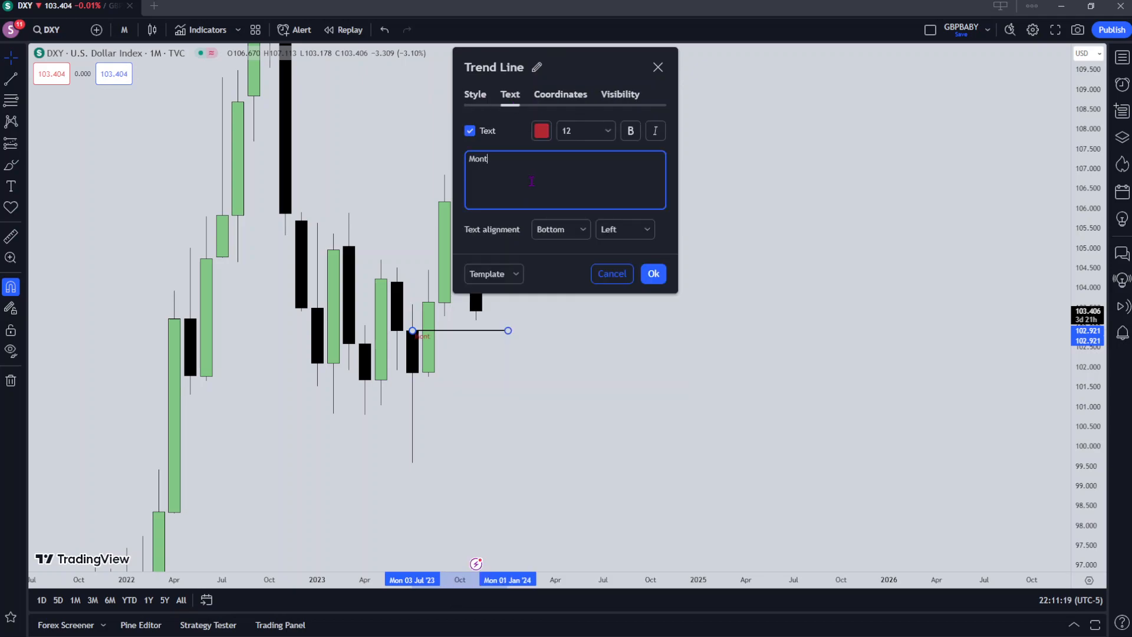
type("hly +OB")
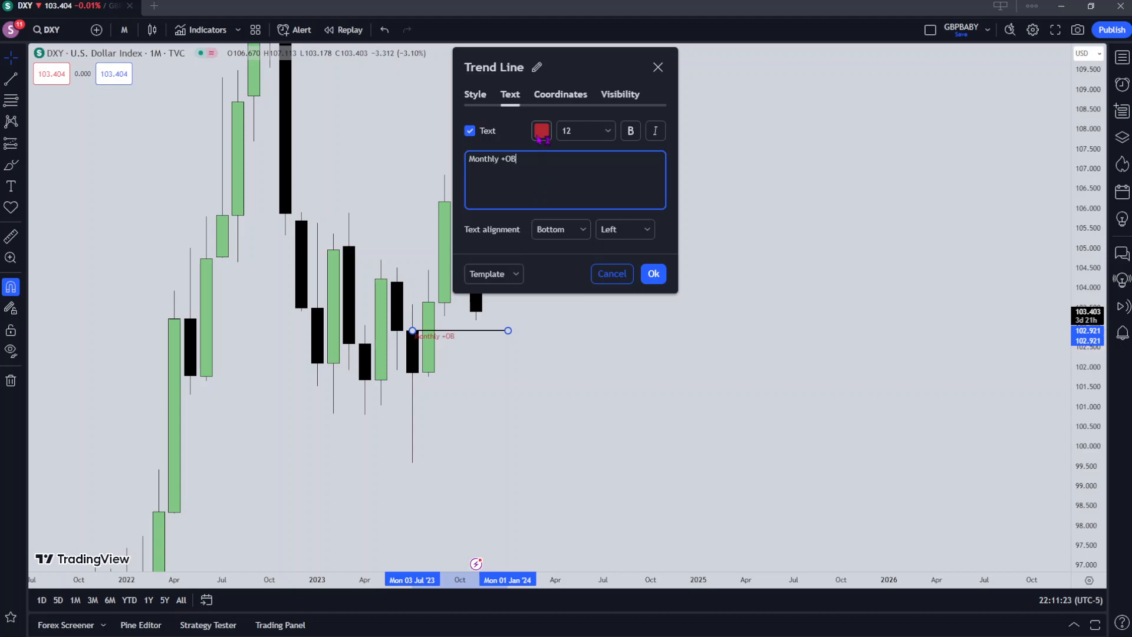
left_click(559, 229)
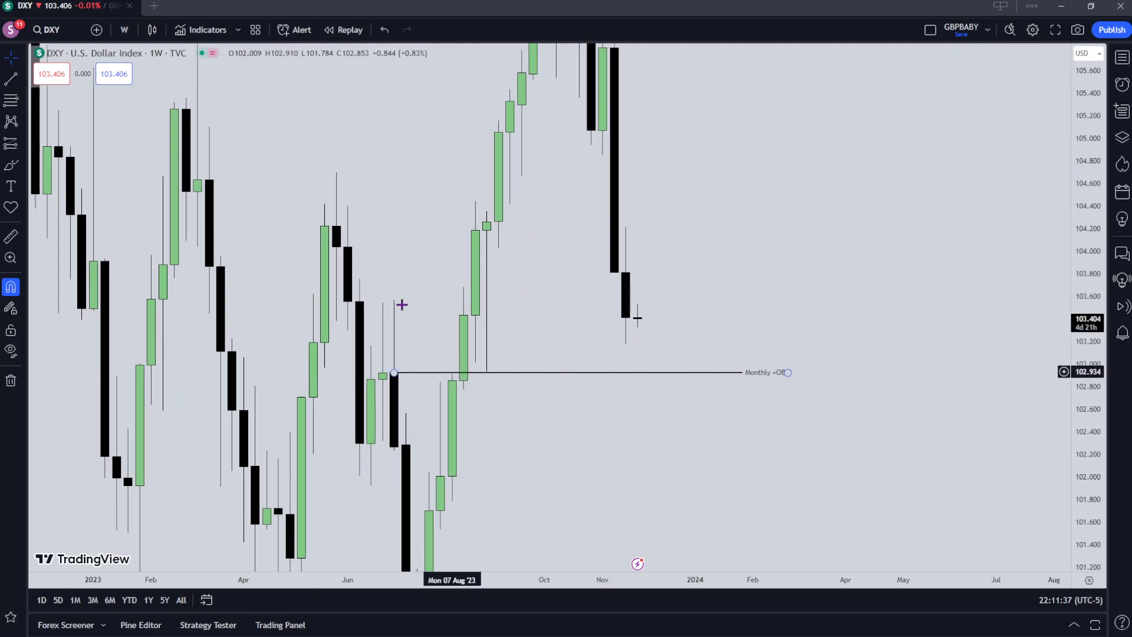
Draw an orange zone rectangle along the Monthly +OB line
left_click(11, 208)
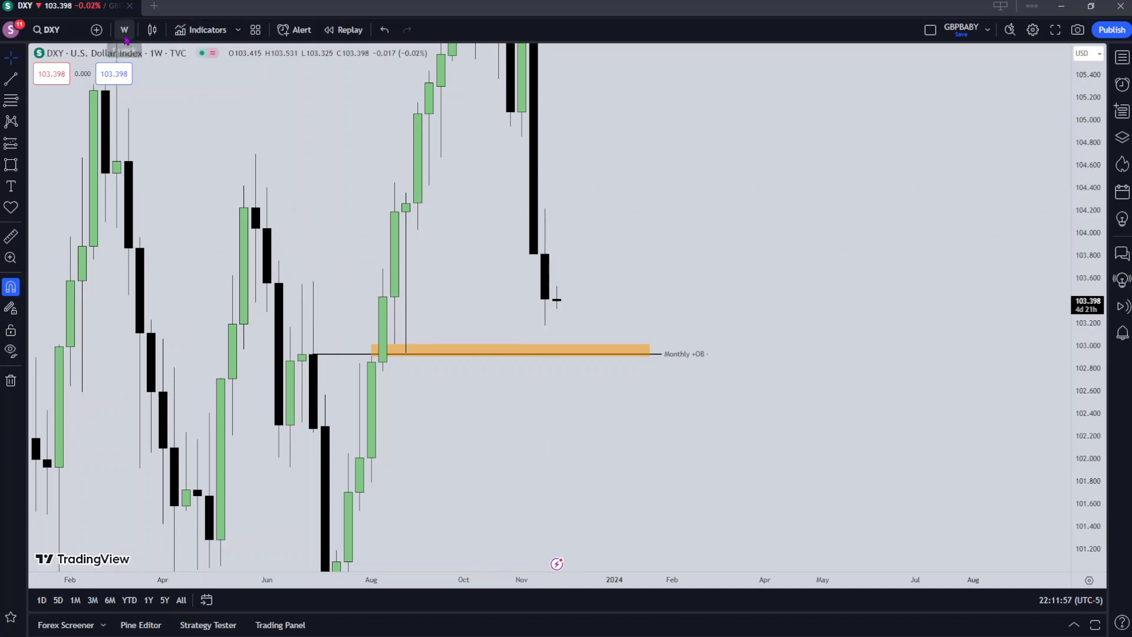
mouse_move(124, 30)
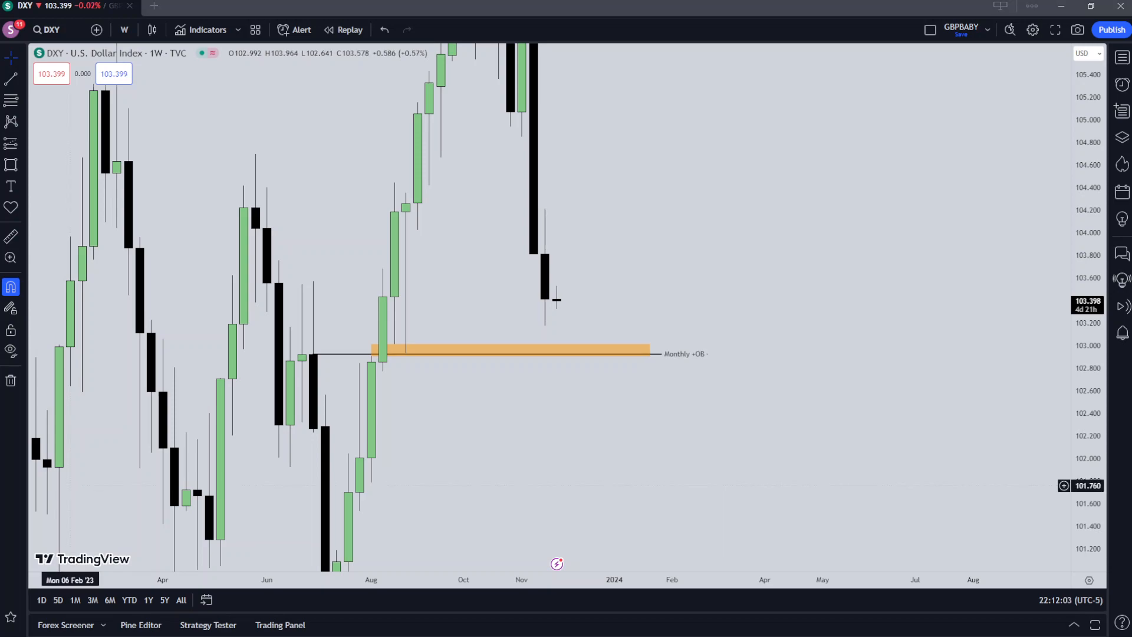
Switch DXY to daily candles and place a Fibonacci range across the recent November swing
left_click(124, 29)
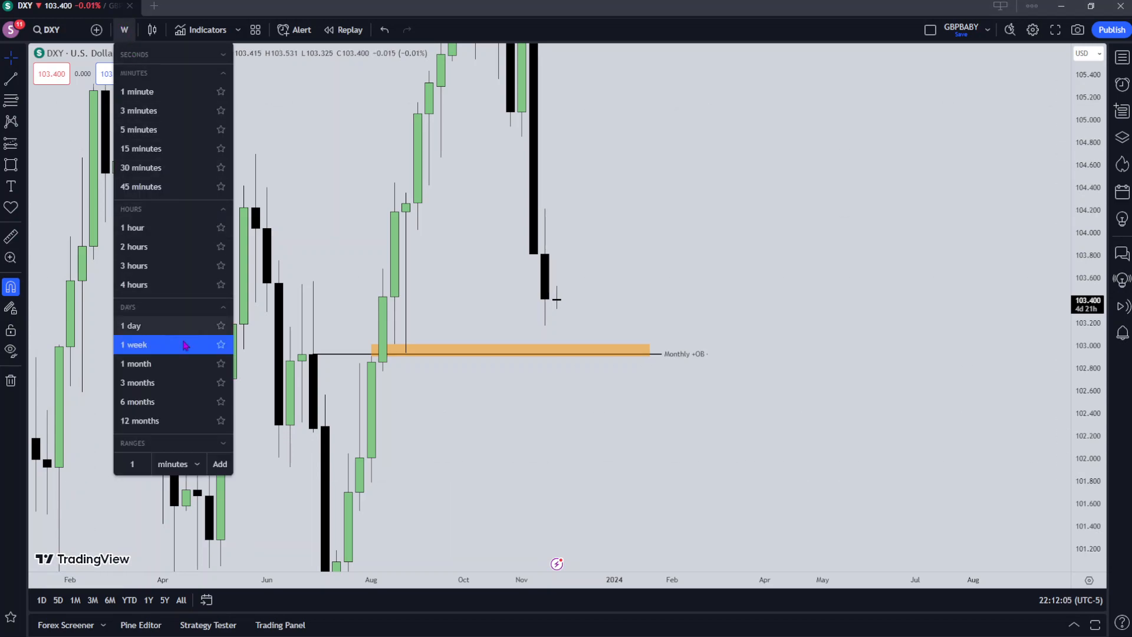
left_click(131, 325)
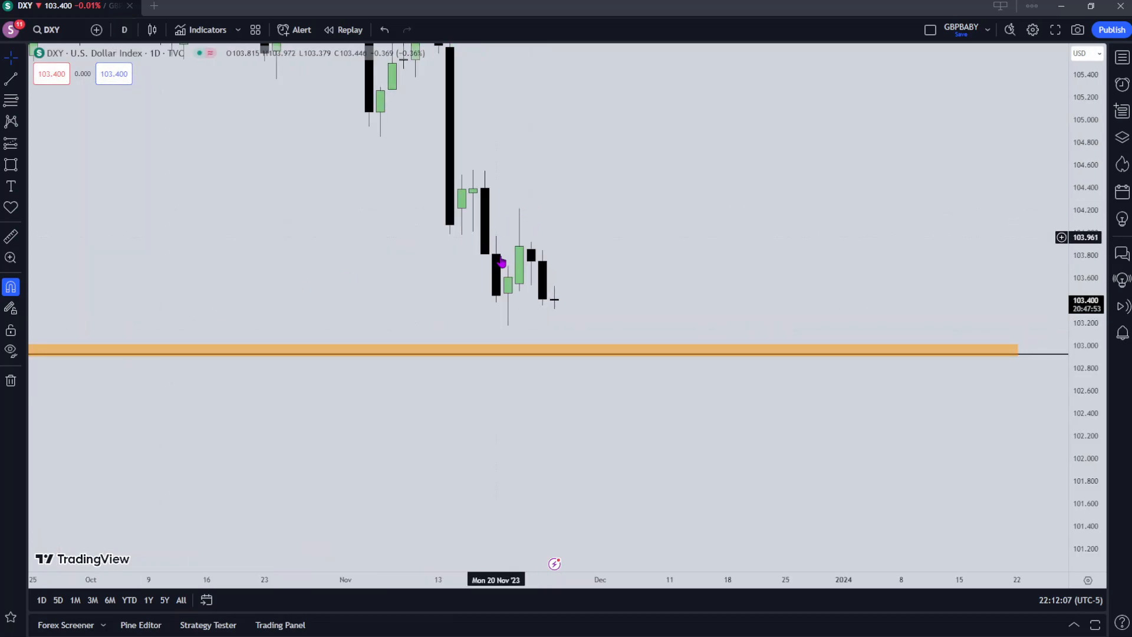
mouse_move(516, 235)
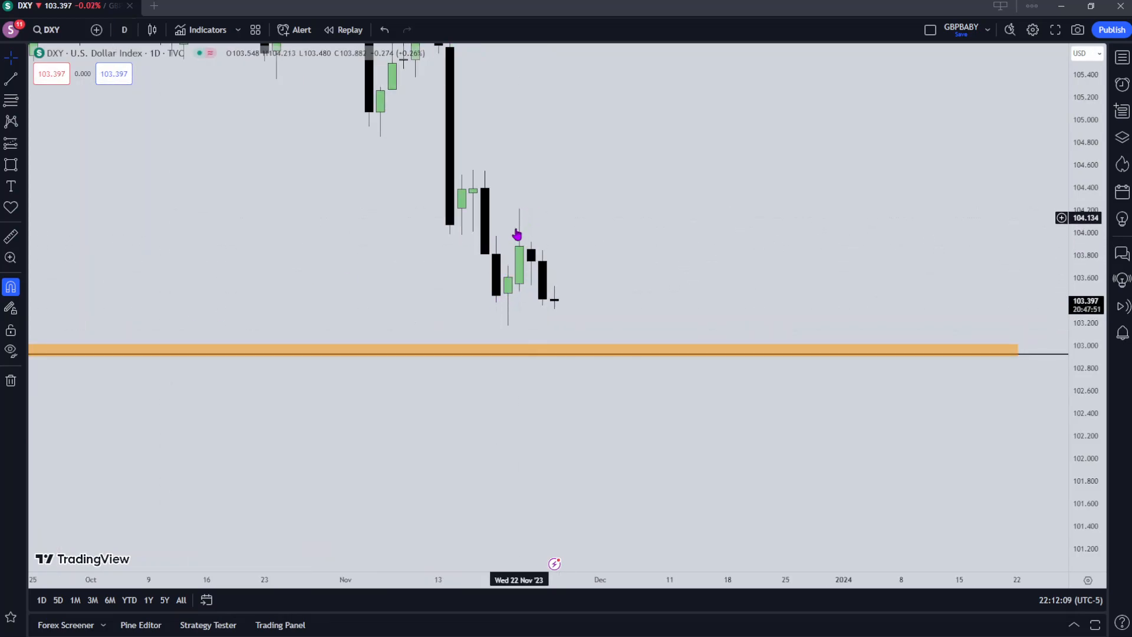
mouse_move(468, 232)
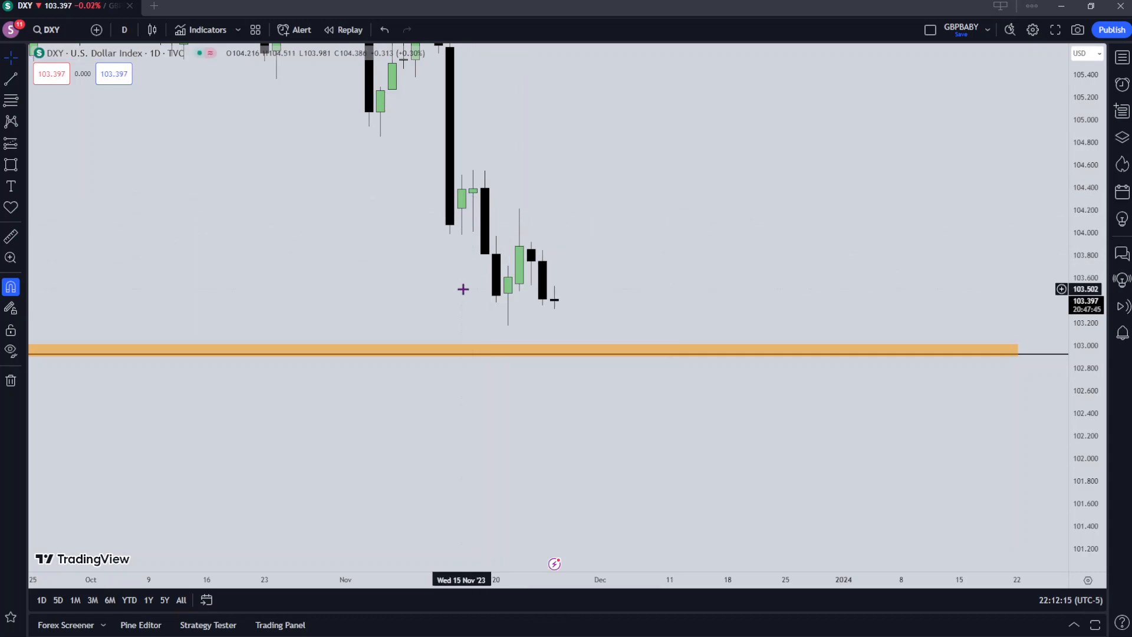
left_click(540, 355)
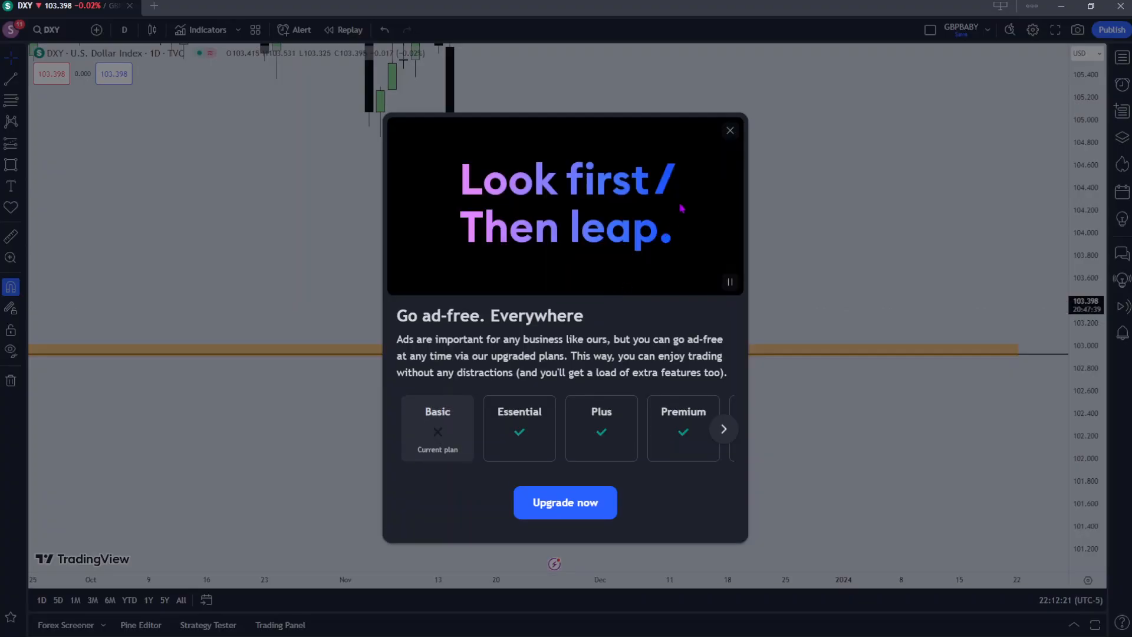
left_click(729, 131)
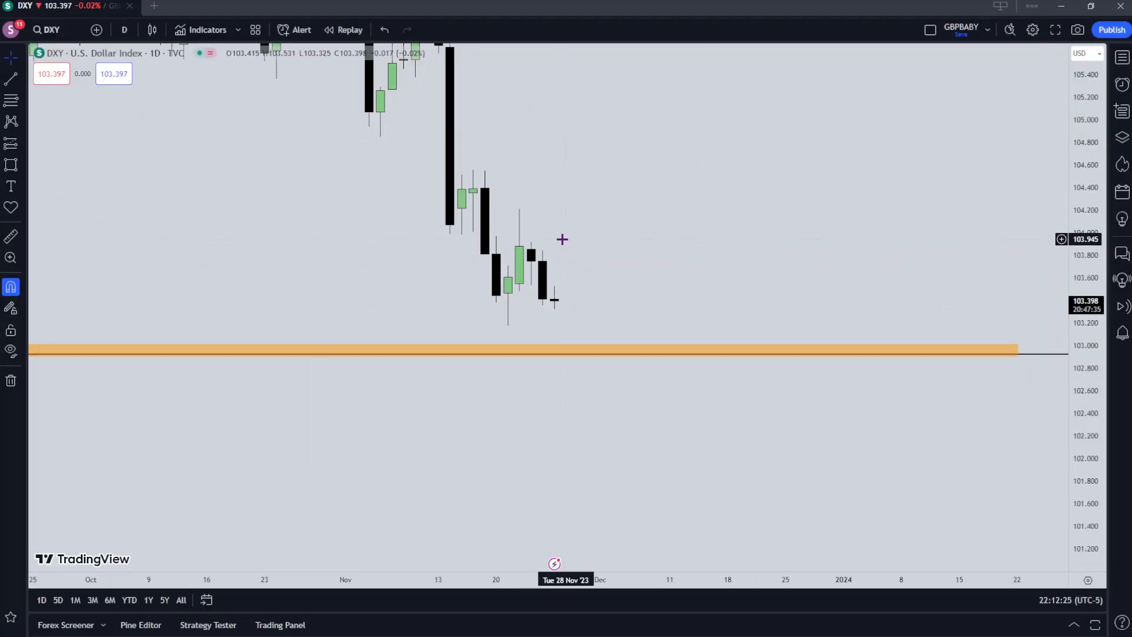
mouse_move(556, 299)
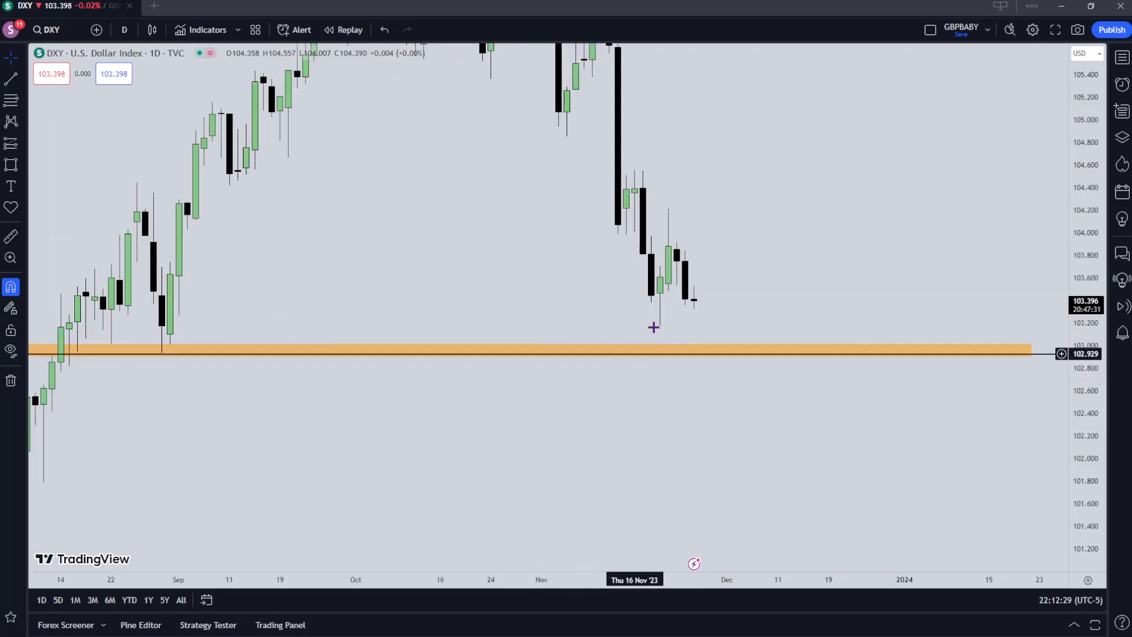
left_click(176, 355)
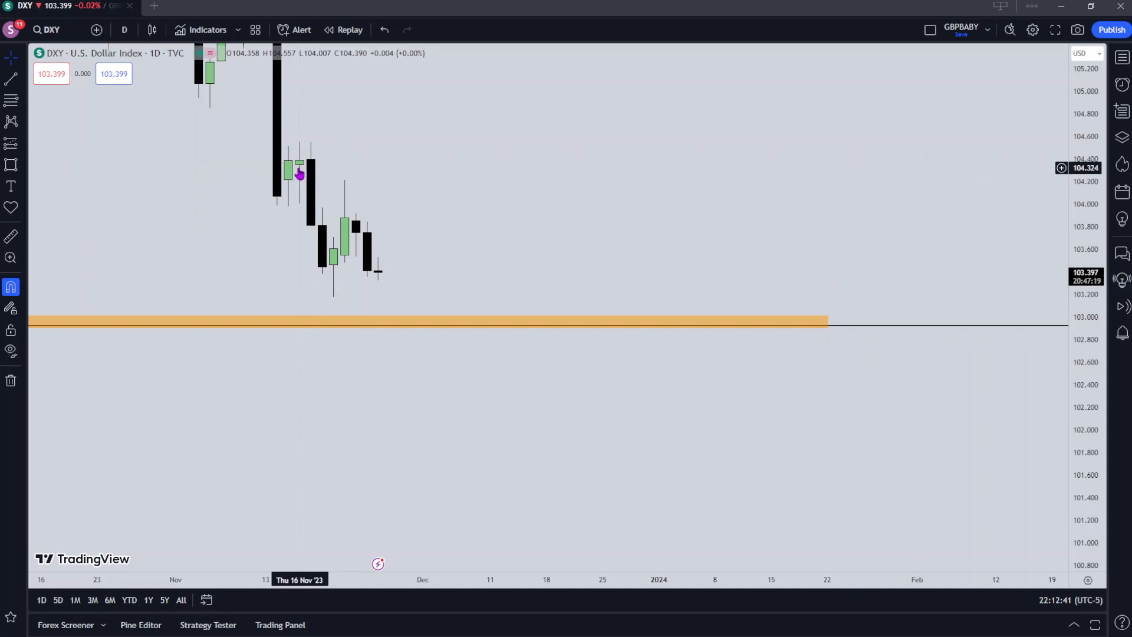
mouse_move(151, 144)
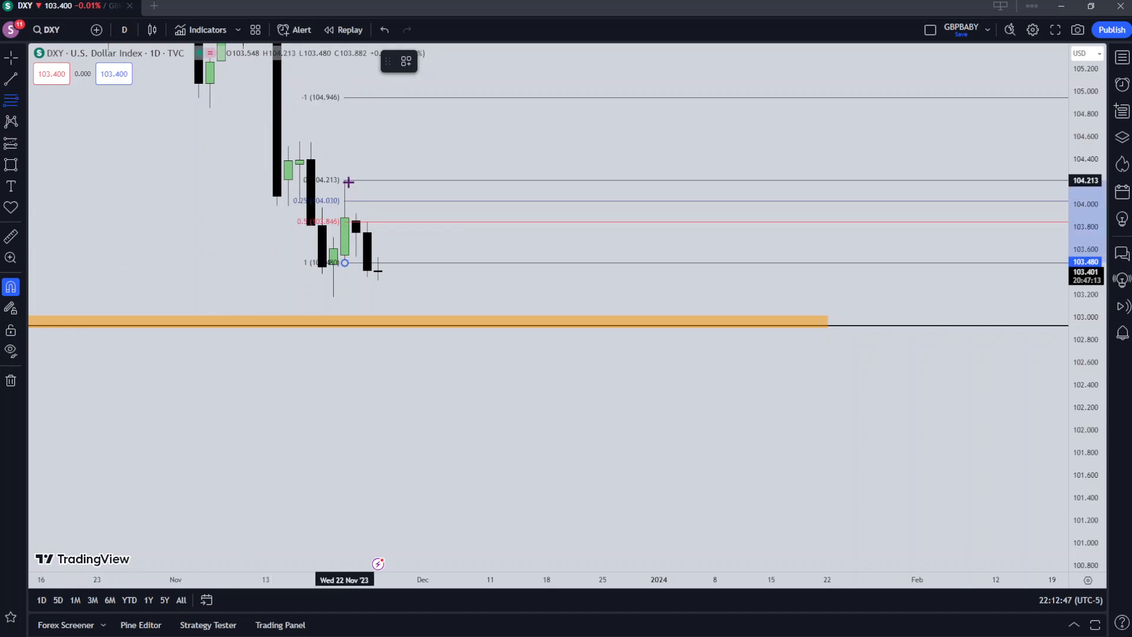
On weekly candles pull the Fibonacci zero level onto the orange zone, then return to daily
left_click(124, 29)
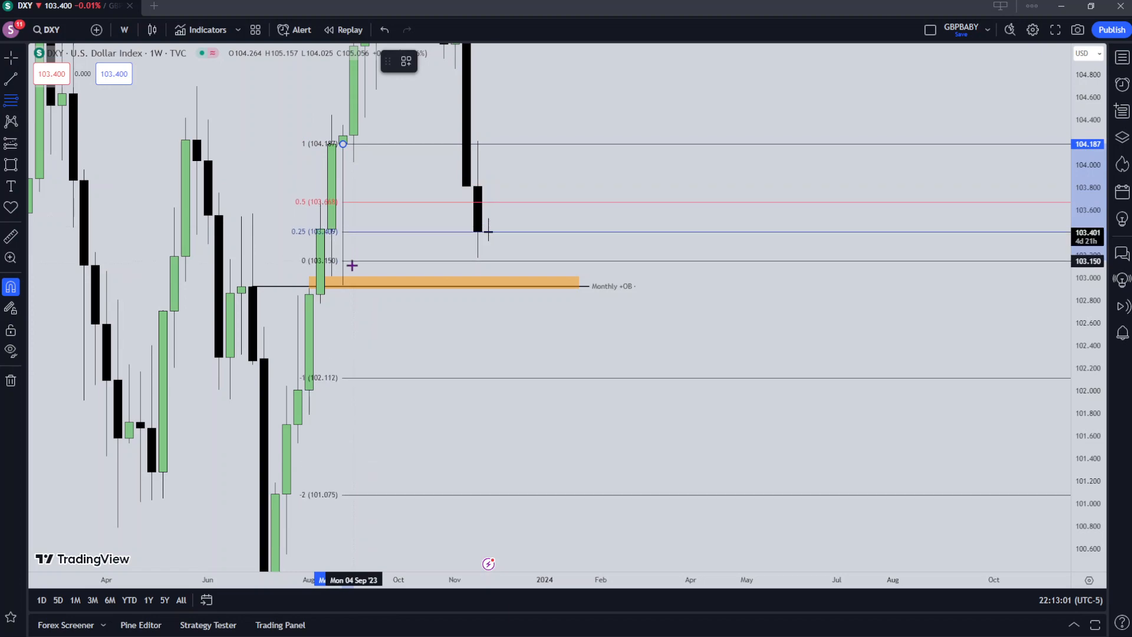
left_click_drag(353, 265, 343, 284)
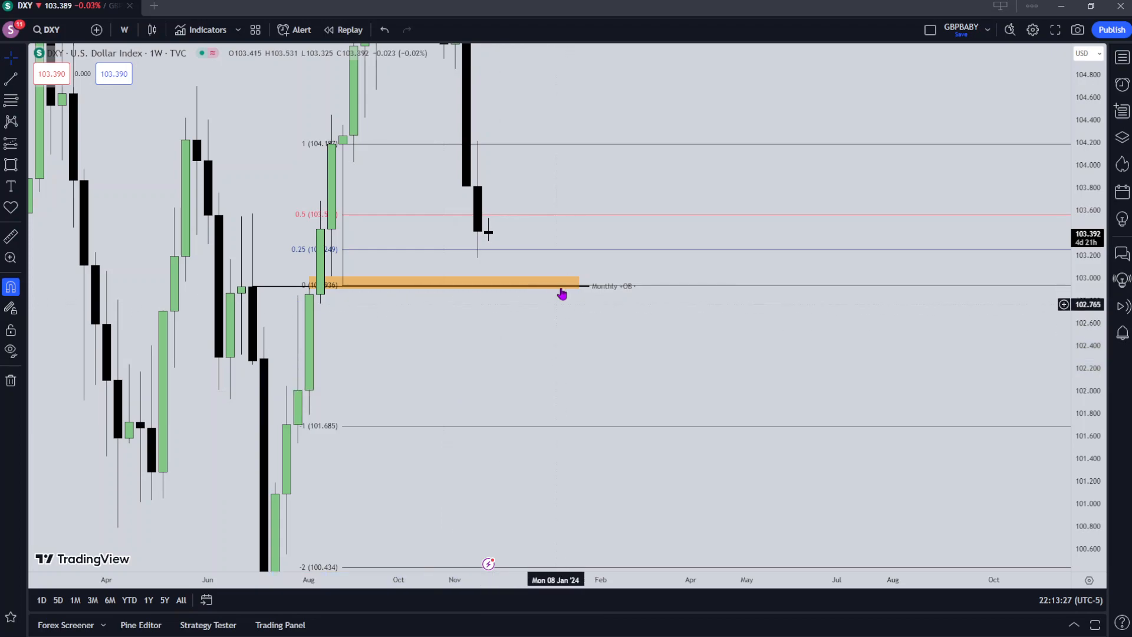
mouse_move(509, 248)
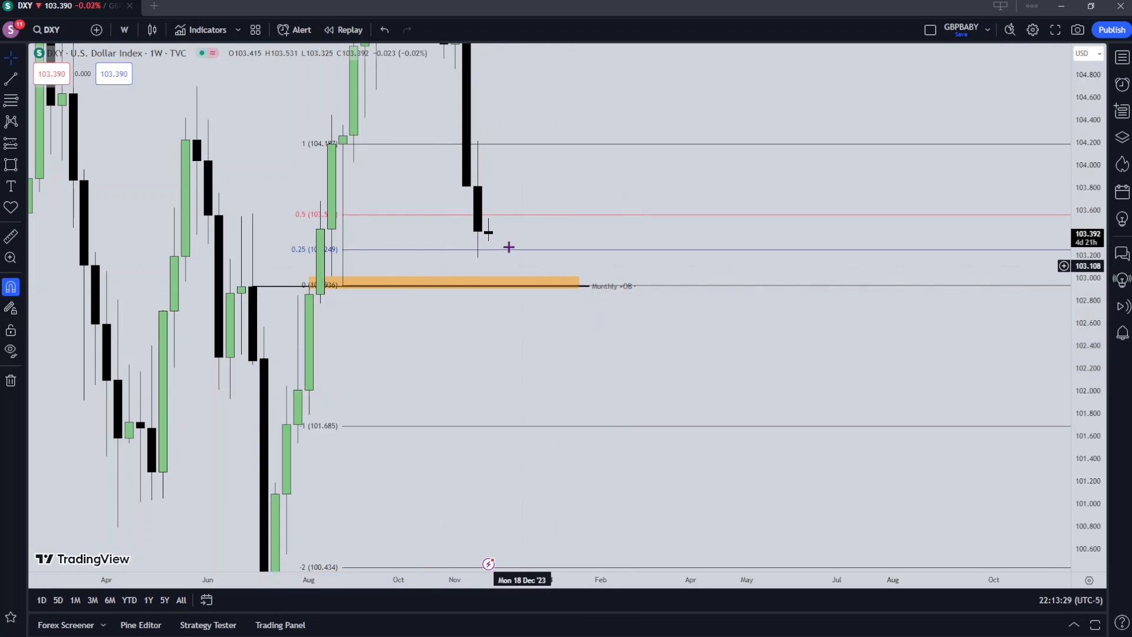
left_click(509, 283)
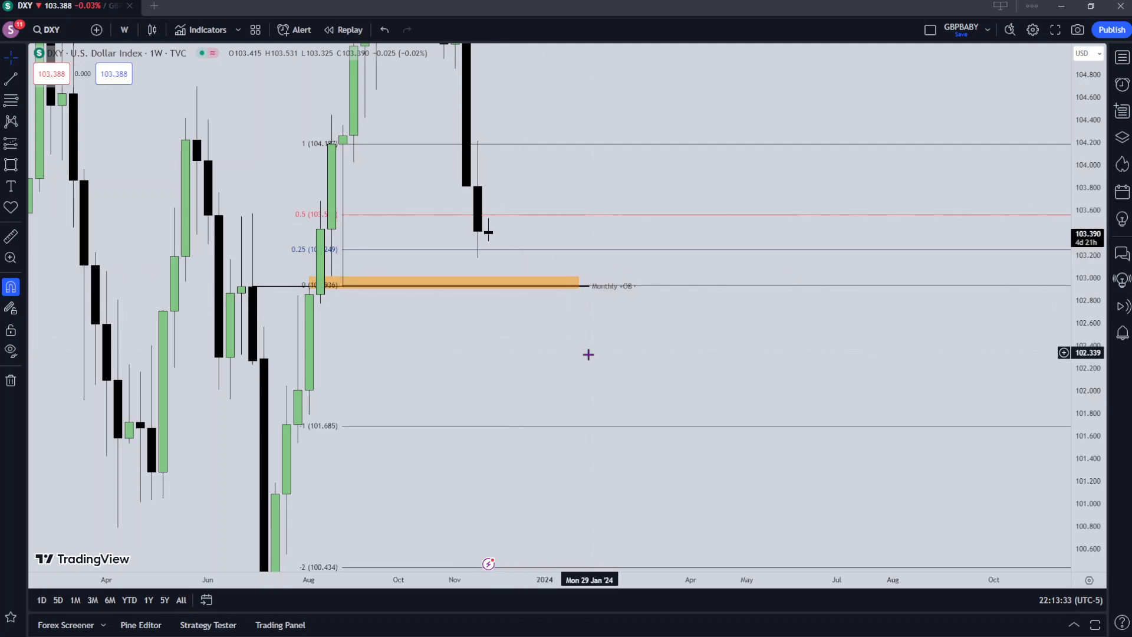
mouse_move(466, 221)
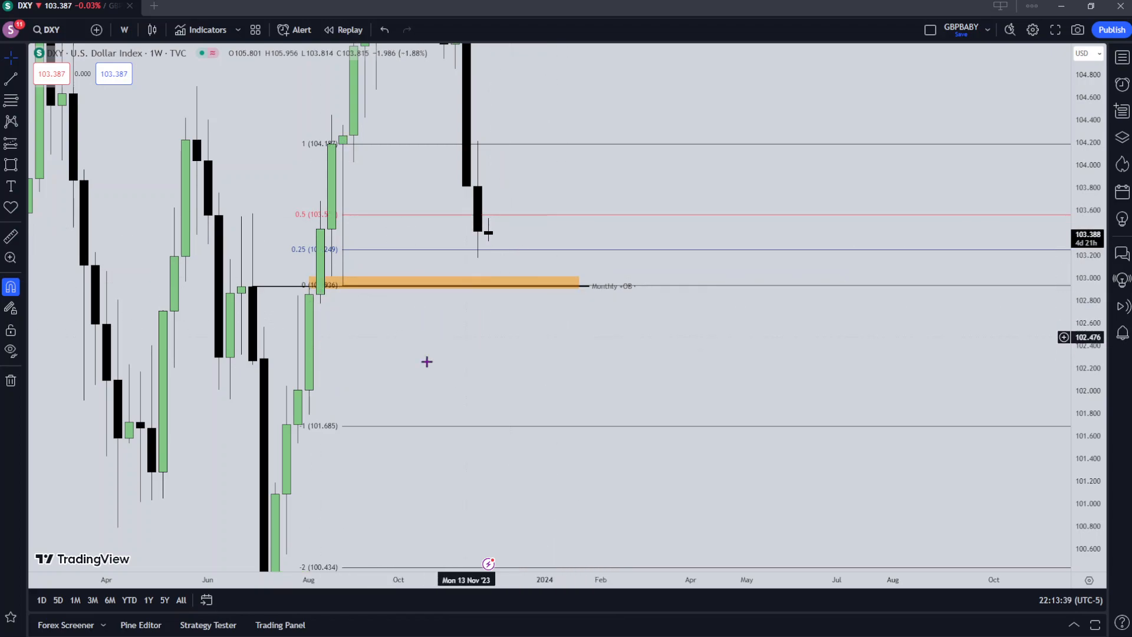
left_click(123, 30)
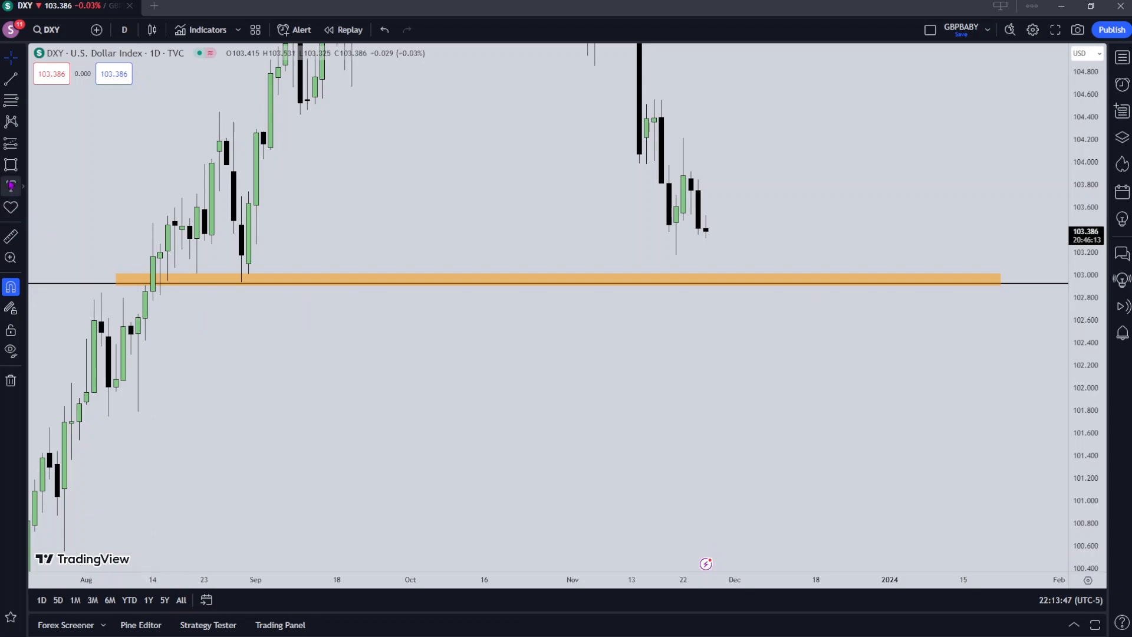
Add a blue zone below the orange zone and switch DXY to 1-hour candles
left_click(144, 306)
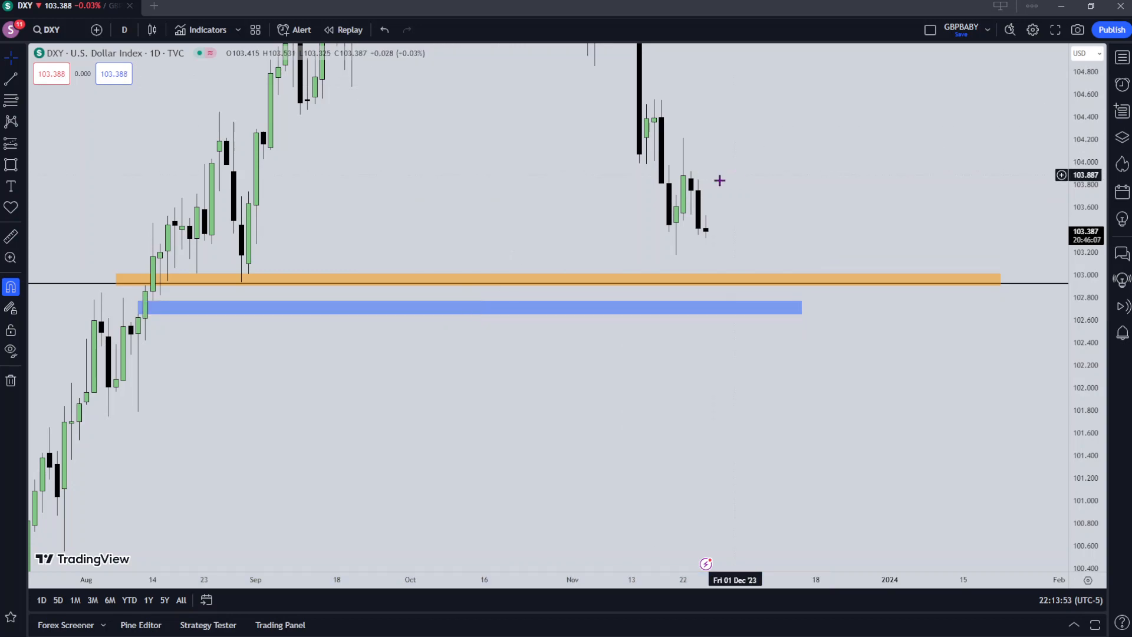
left_click(124, 30)
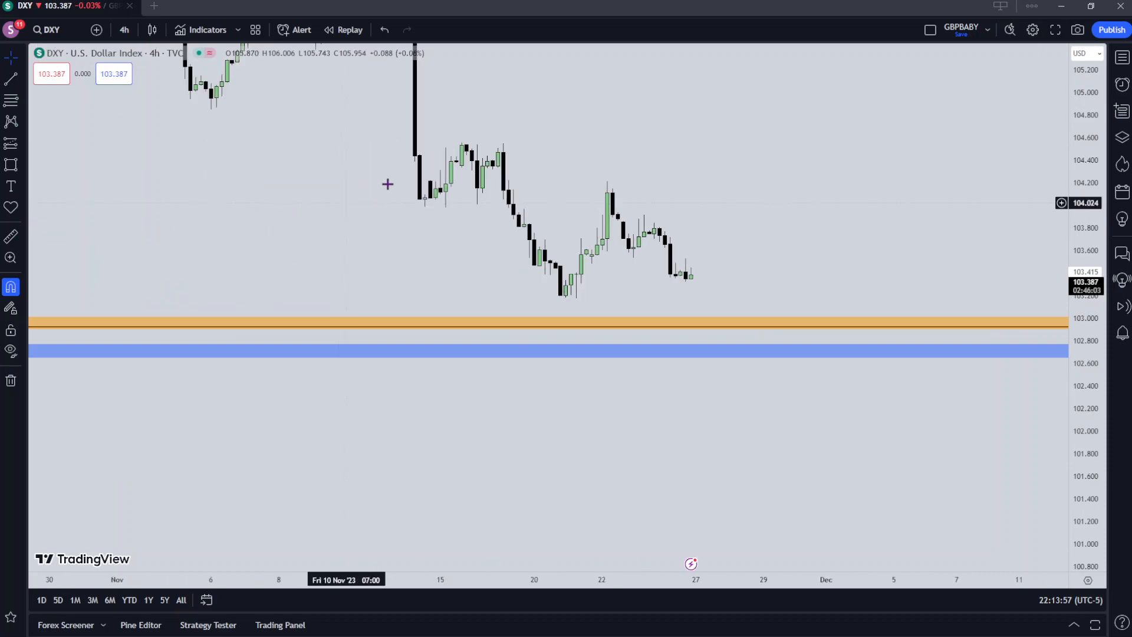
mouse_move(481, 197)
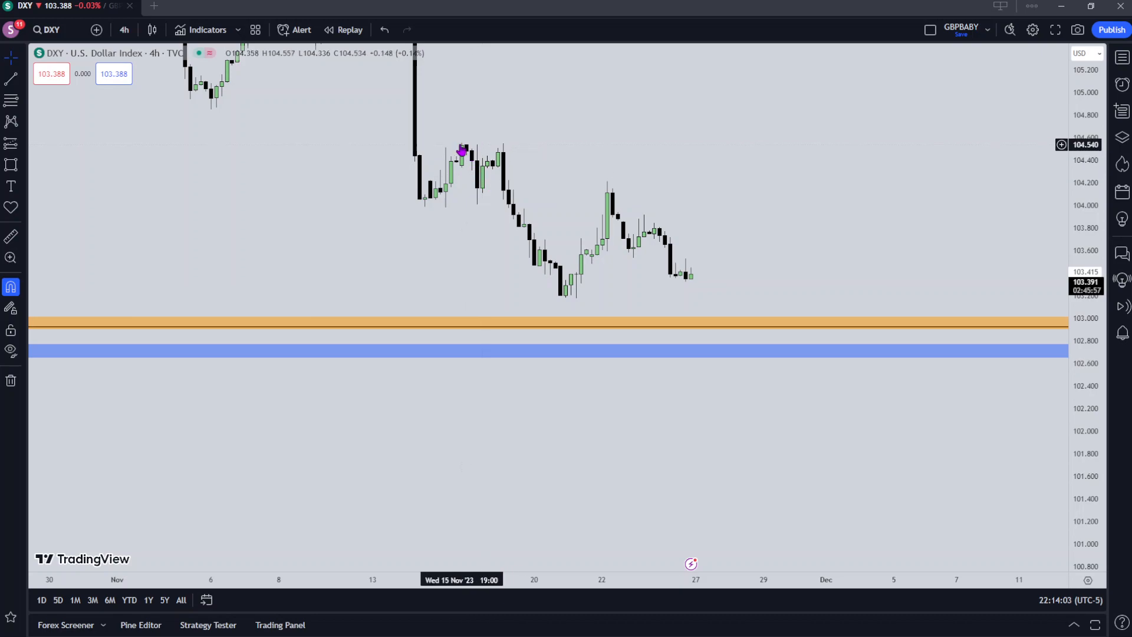
mouse_move(575, 303)
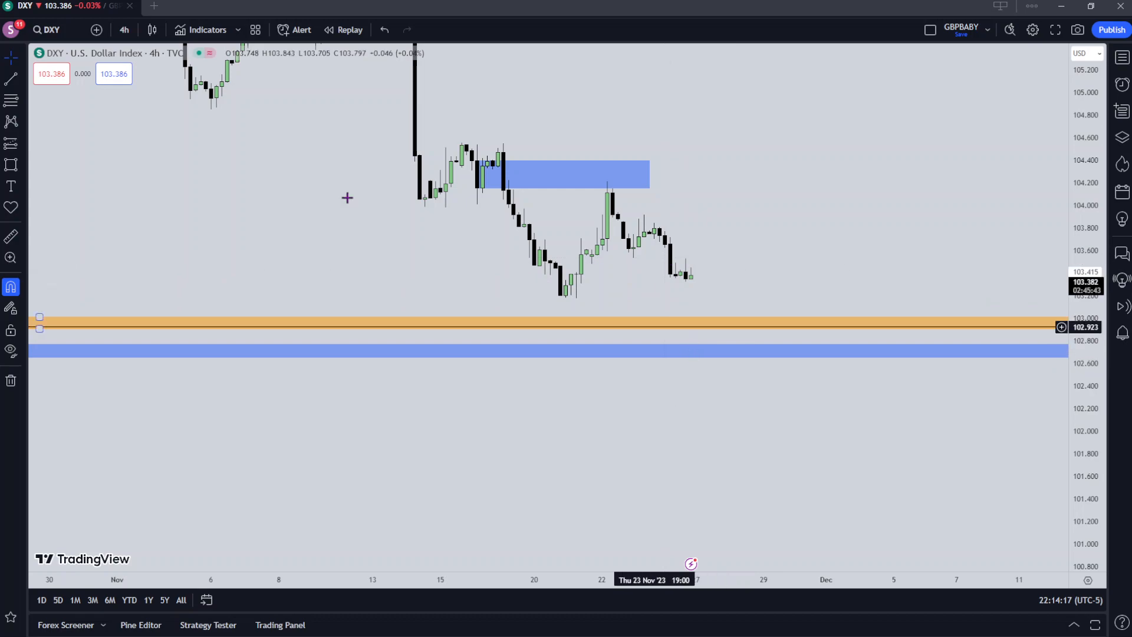
left_click(124, 29)
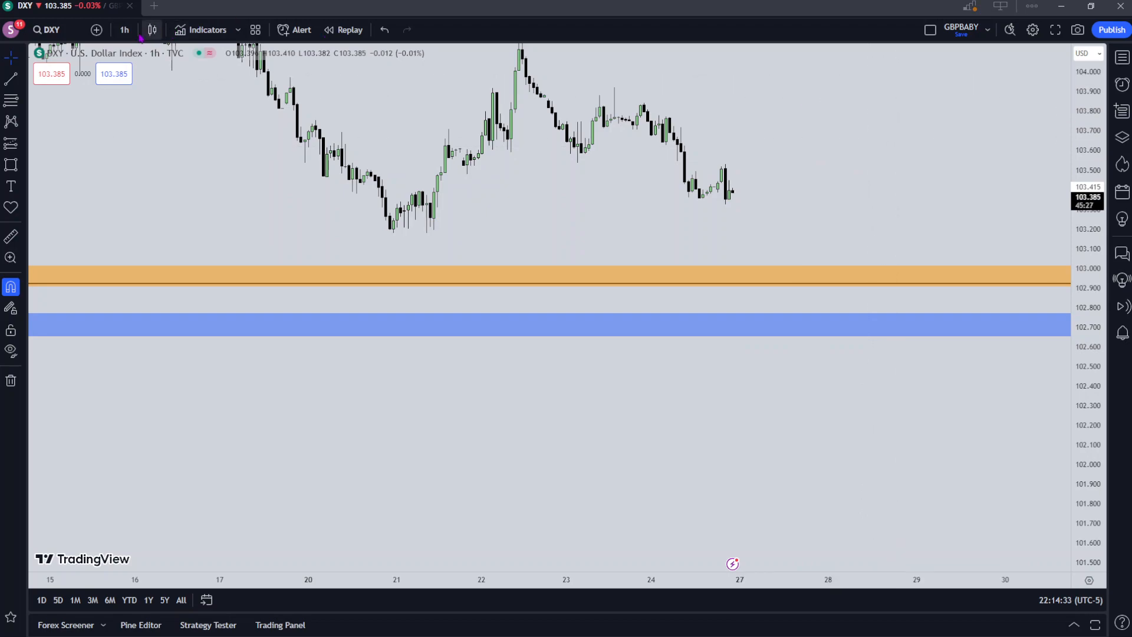
Step DXY through 4-hour and back to weekly candles to review the zones
left_click(124, 30)
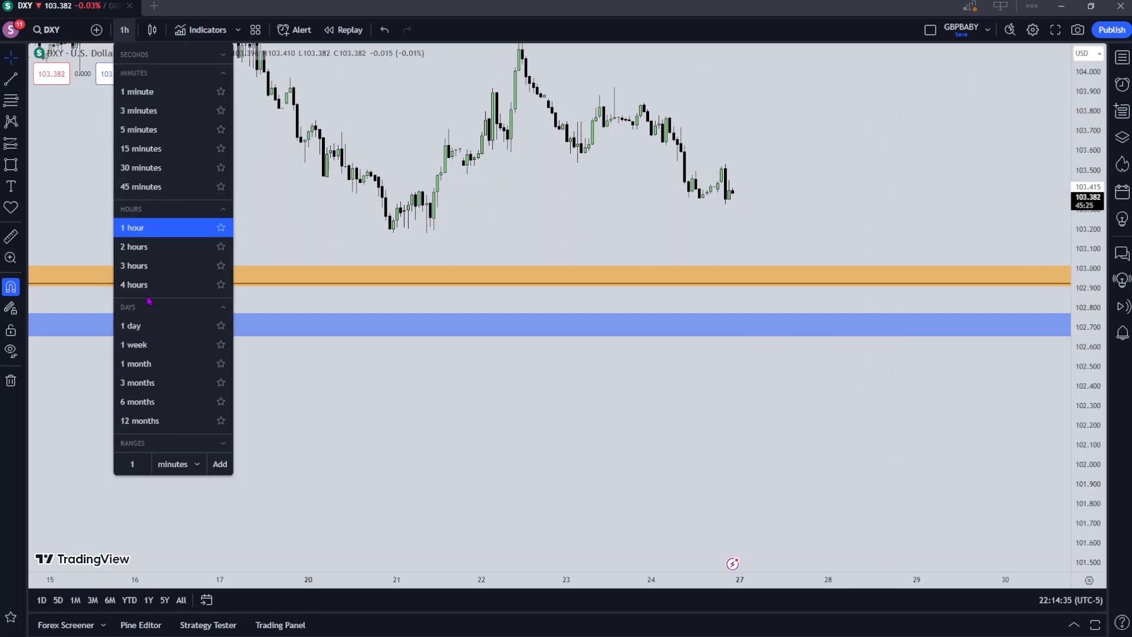
mouse_move(152, 294)
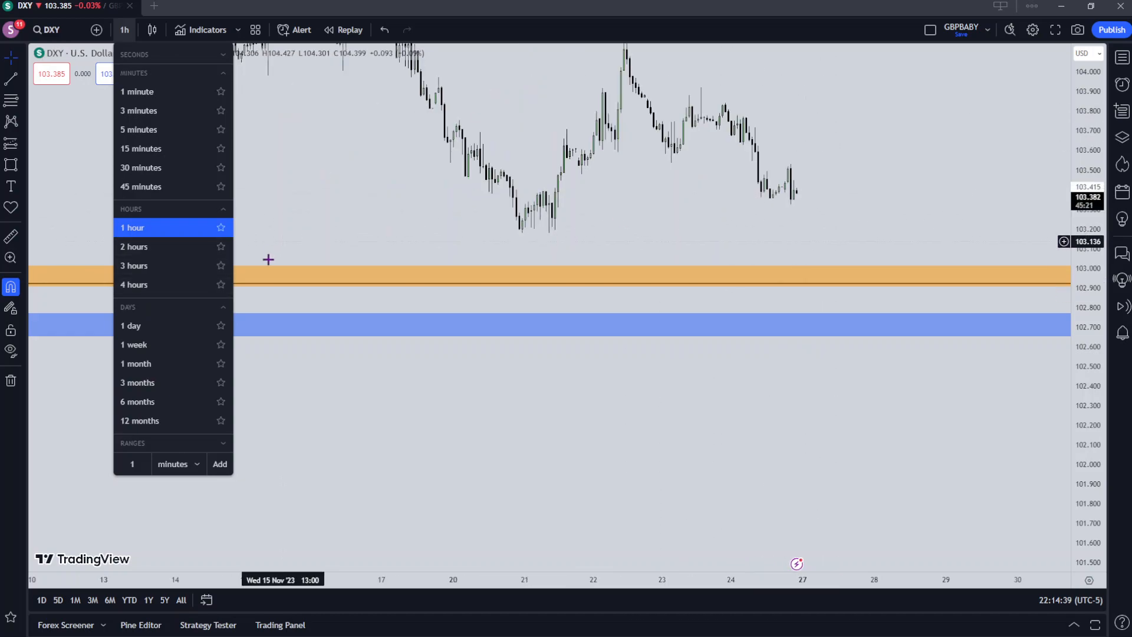
mouse_move(854, 284)
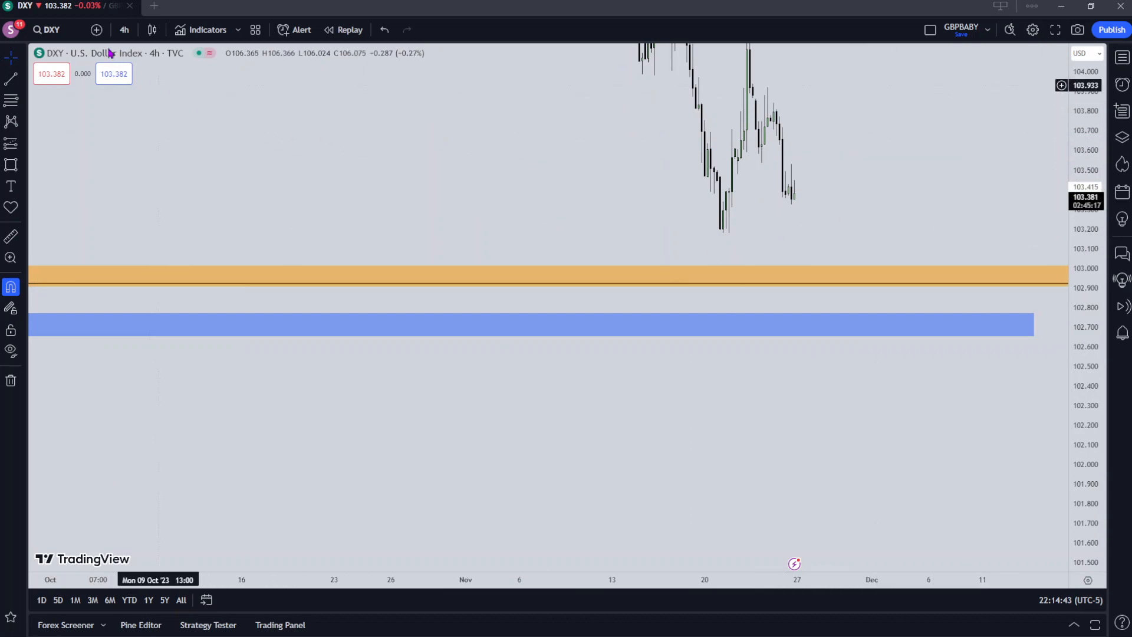
left_click(123, 29)
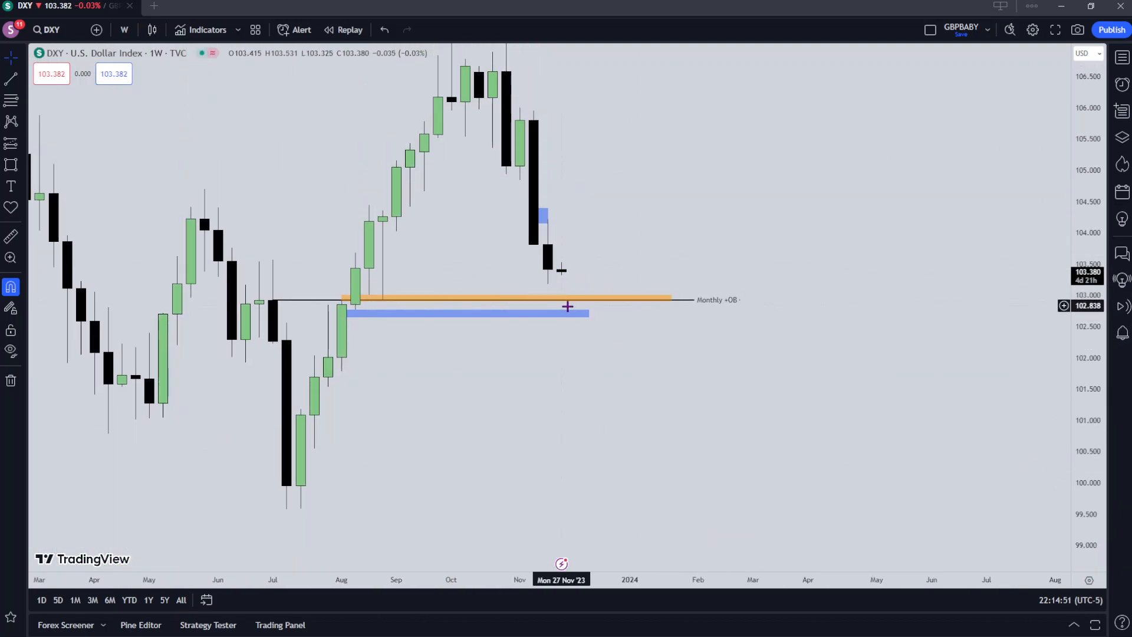
mouse_move(554, 382)
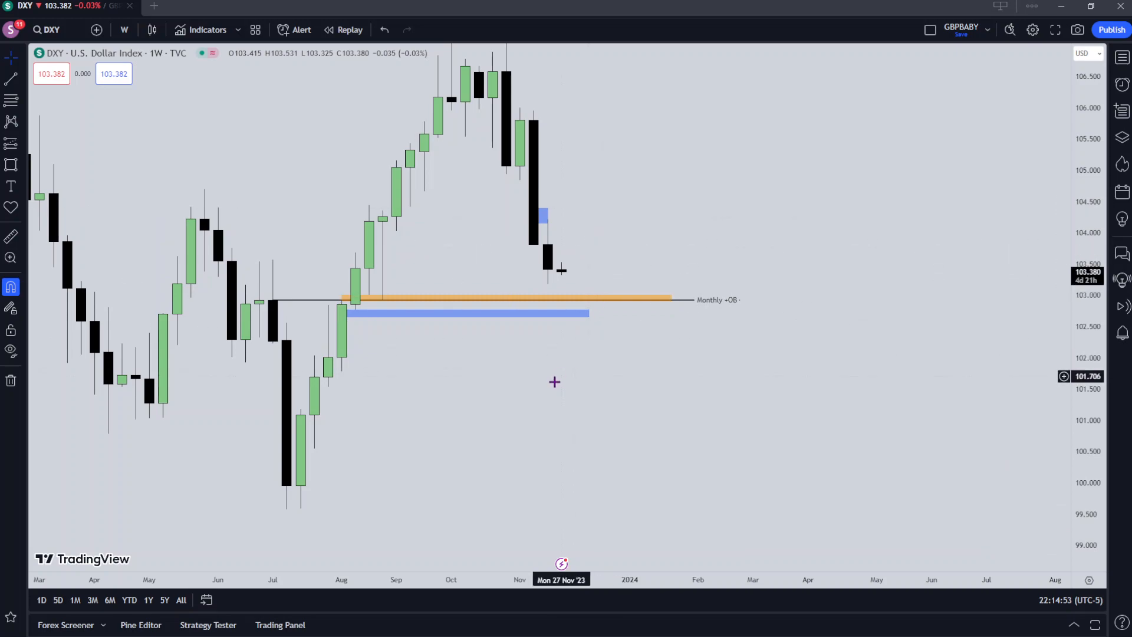
left_click(123, 29)
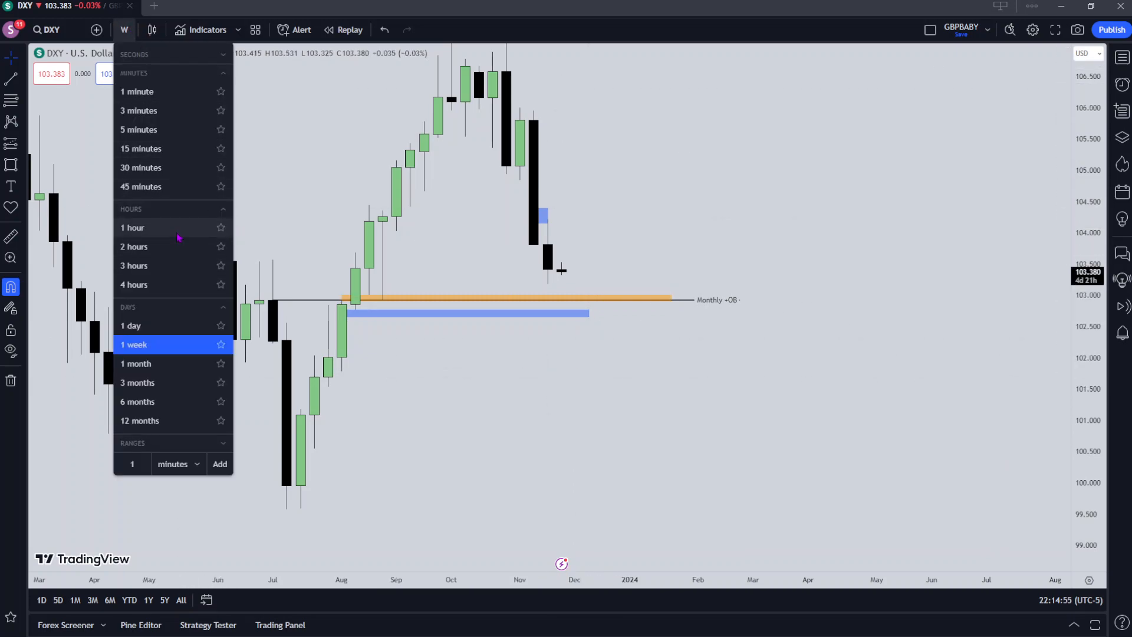
Switch to GBPUSD, hide the watchlist and place a blue level line at 1.2638
left_click(133, 345)
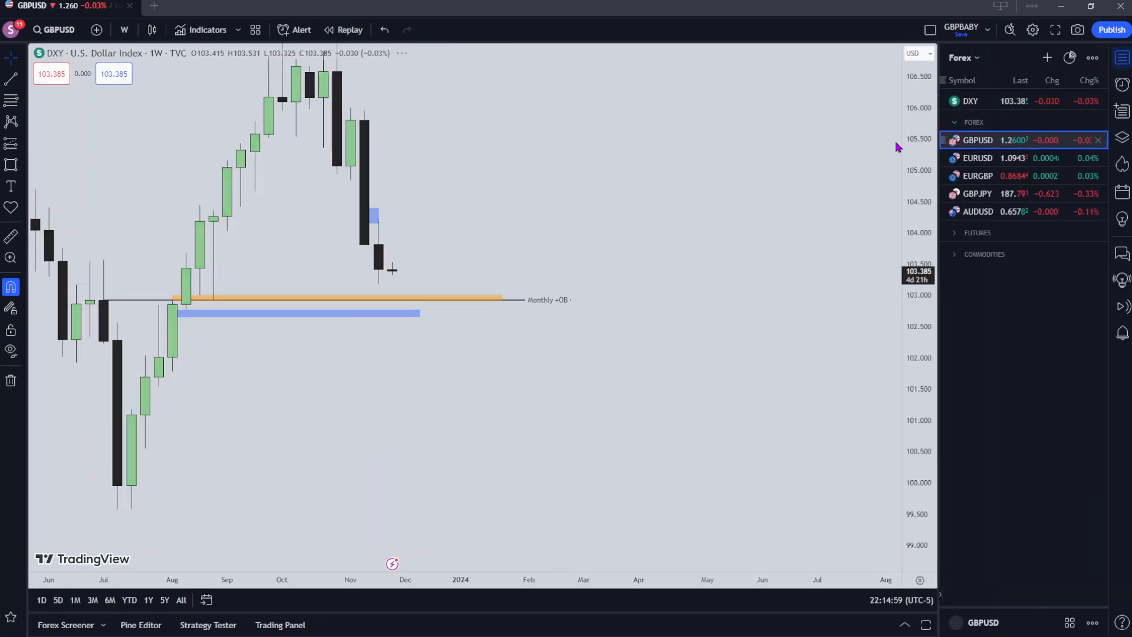
left_click(976, 141)
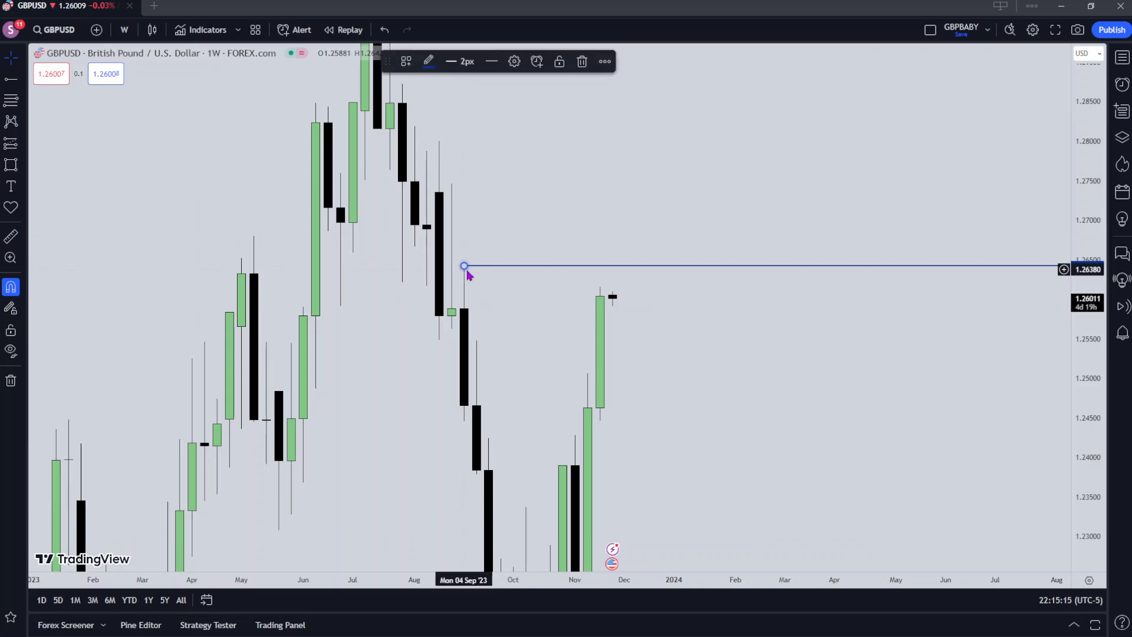
left_click(123, 29)
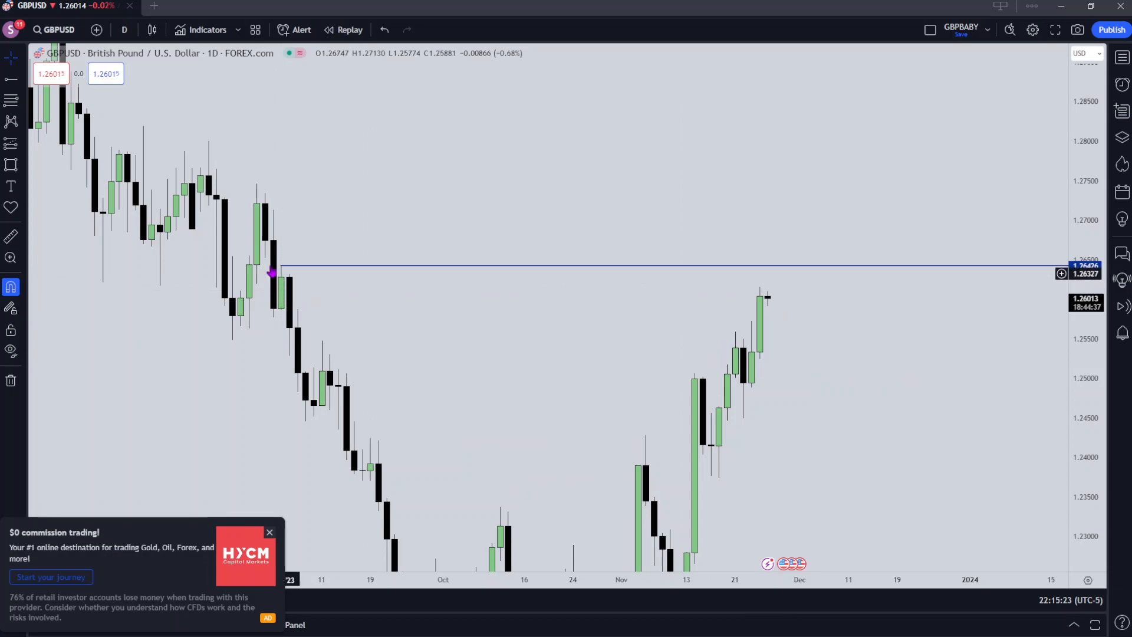
mouse_move(43, 169)
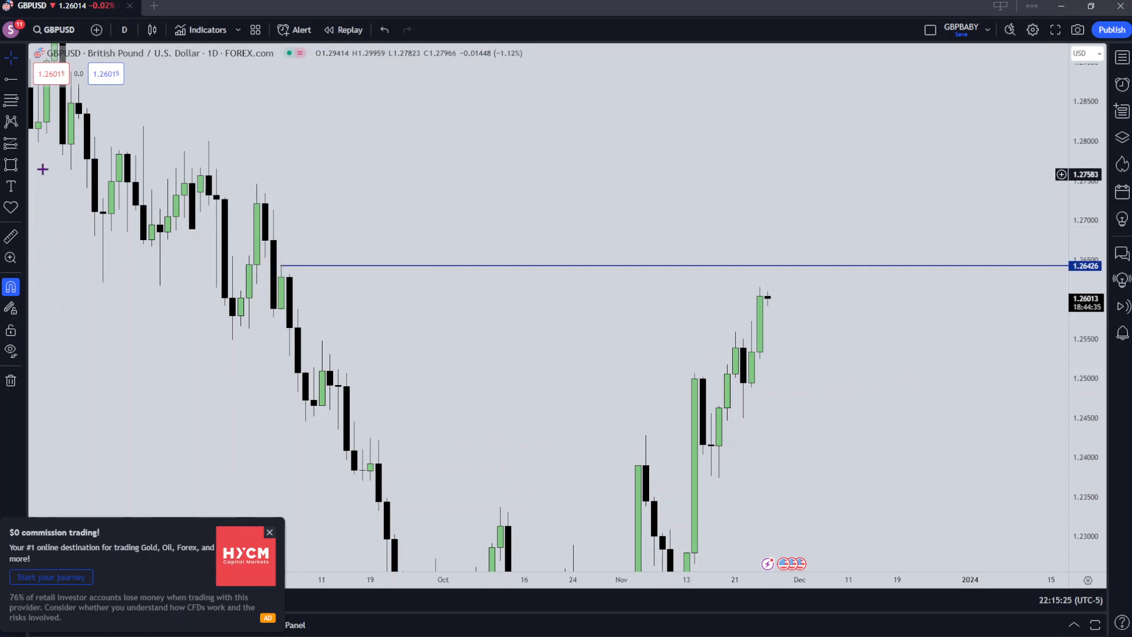
Mark a blue zone along the 1.264 level line
left_click(281, 265)
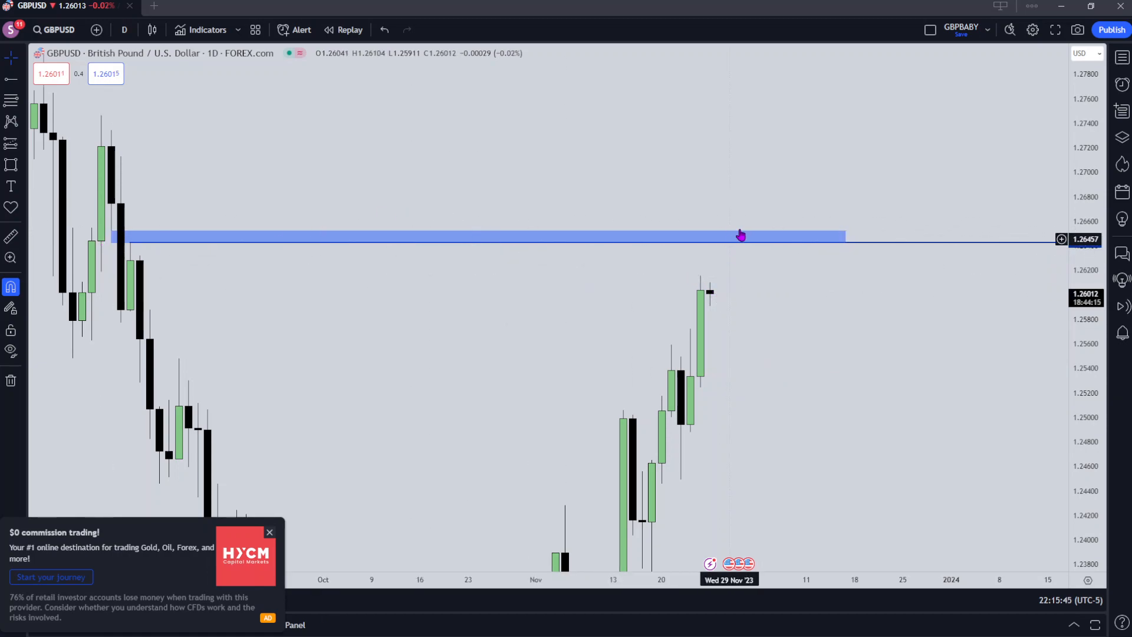
left_click(124, 29)
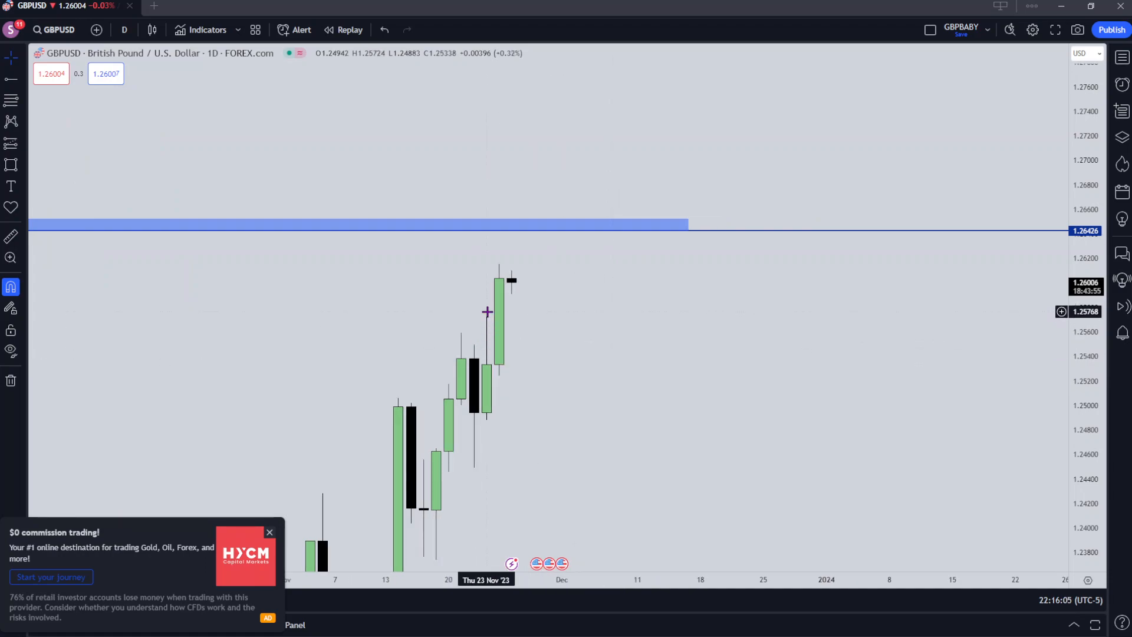
Draw a zone over recent candles around 1.2534–1.2572 and colour it red
left_click_drag(487, 316, 487, 364)
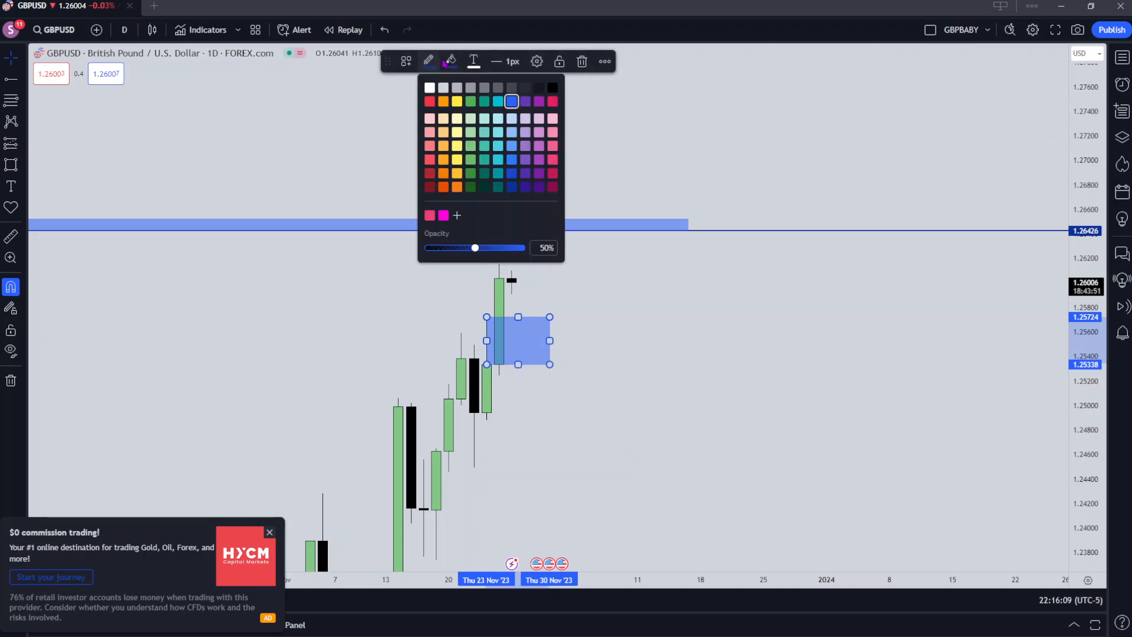
left_click(429, 102)
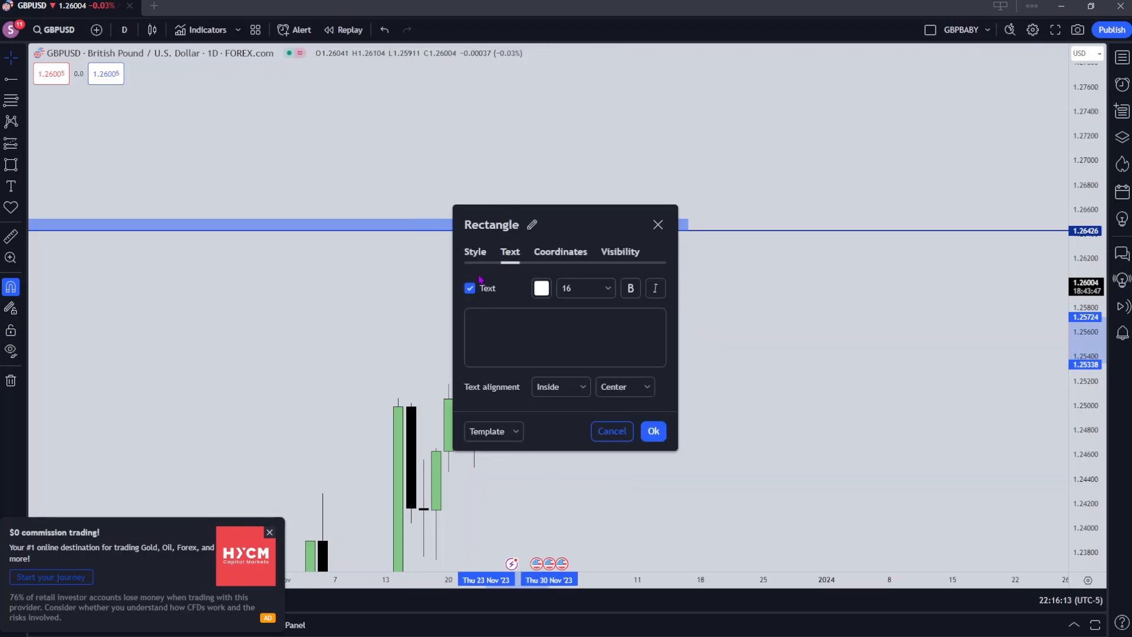
left_click(478, 250)
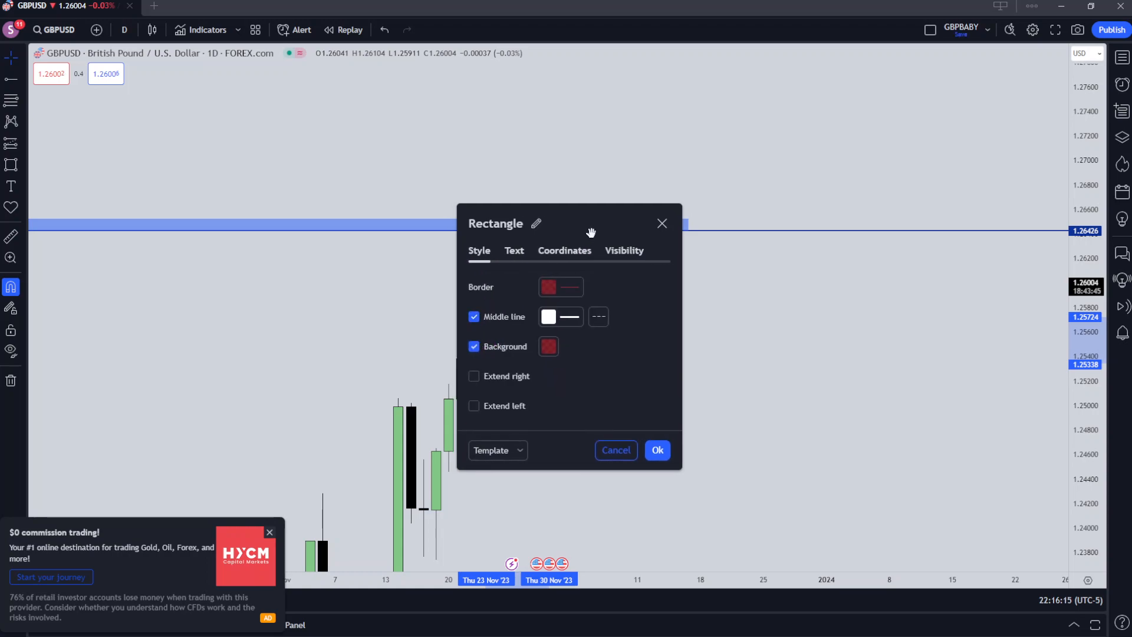
left_click(656, 449)
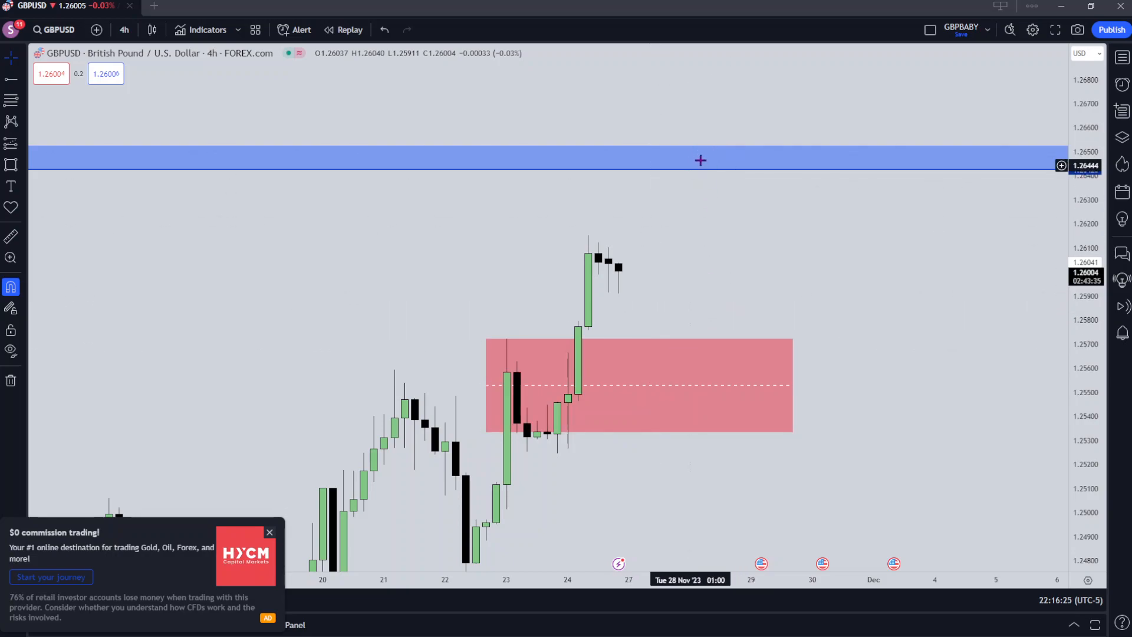
Scroll to recent price and switch GBPUSD to weekly candles
scroll("right", 3)
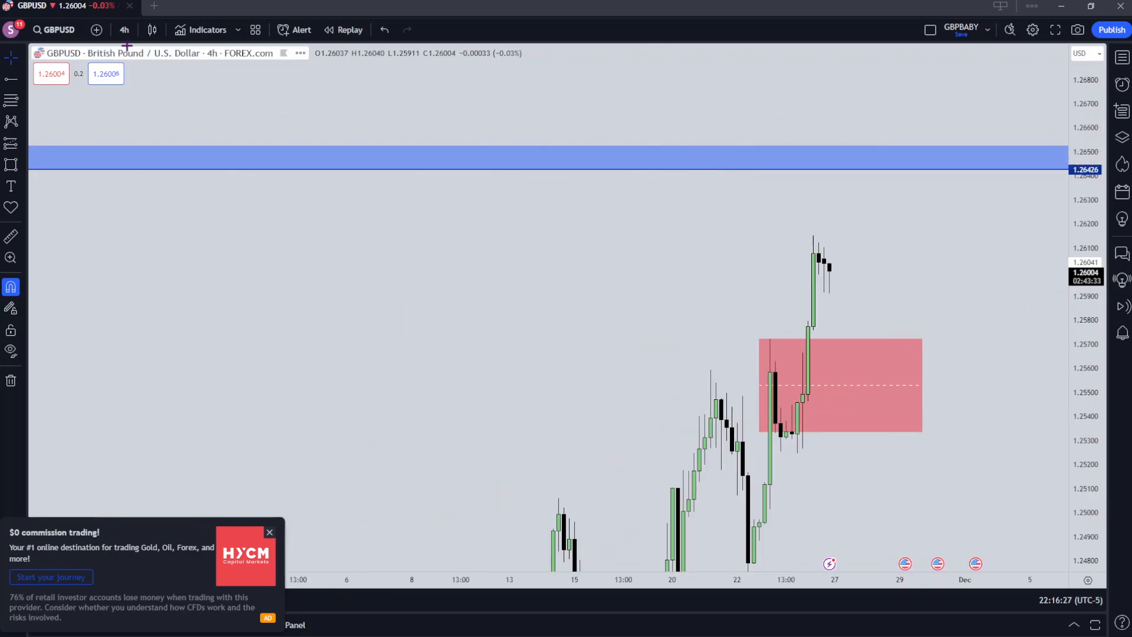
left_click(124, 29)
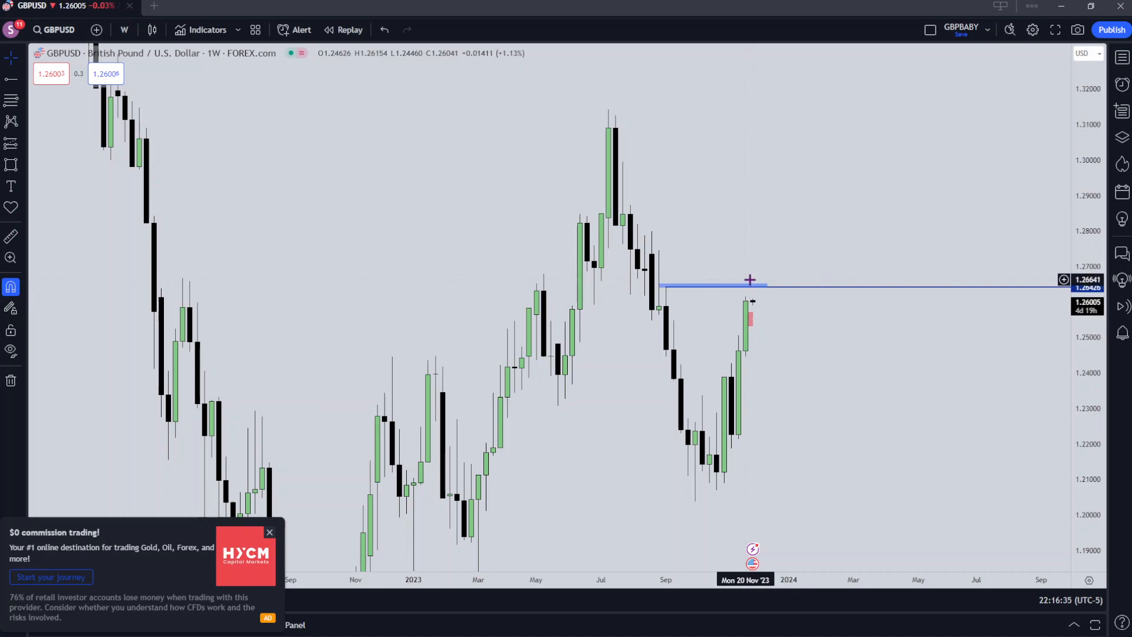
mouse_move(766, 320)
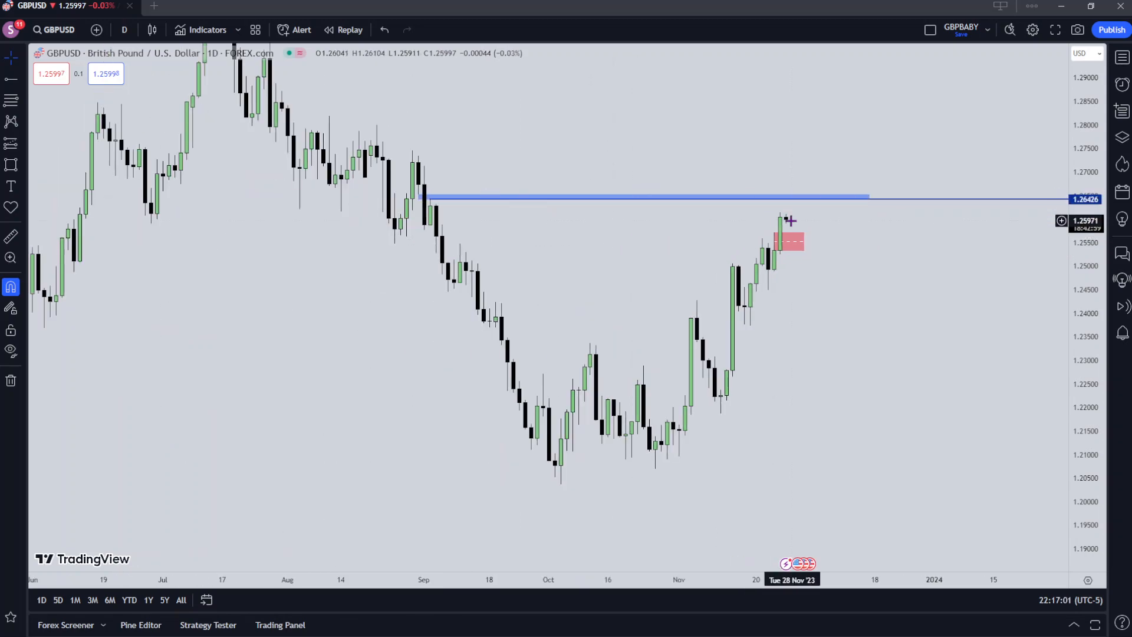
mouse_move(401, 135)
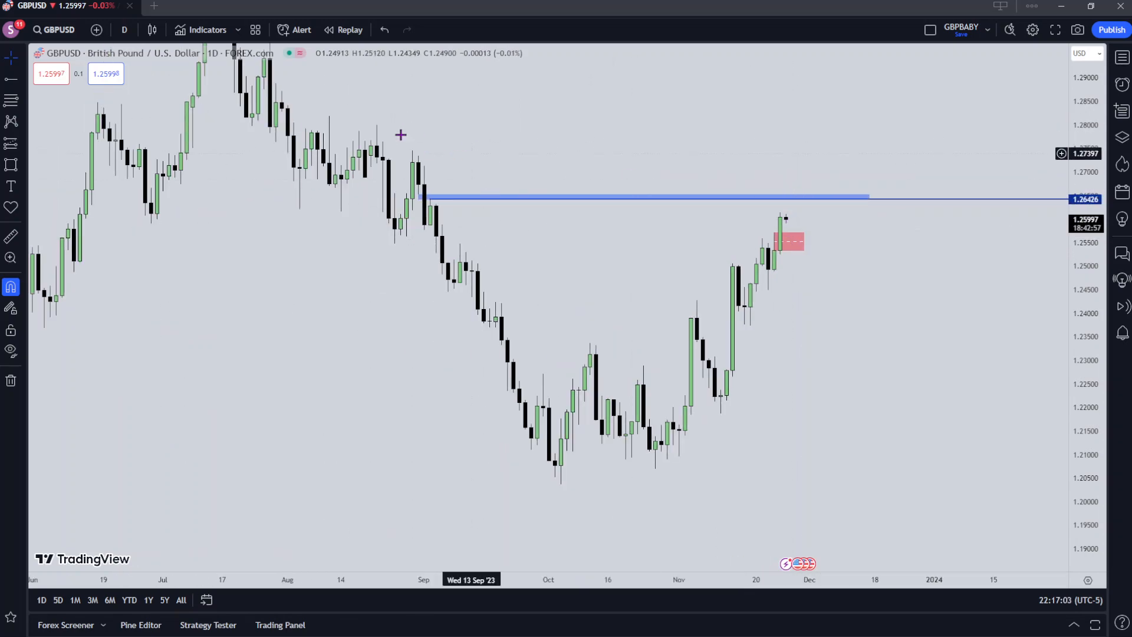
mouse_move(711, 241)
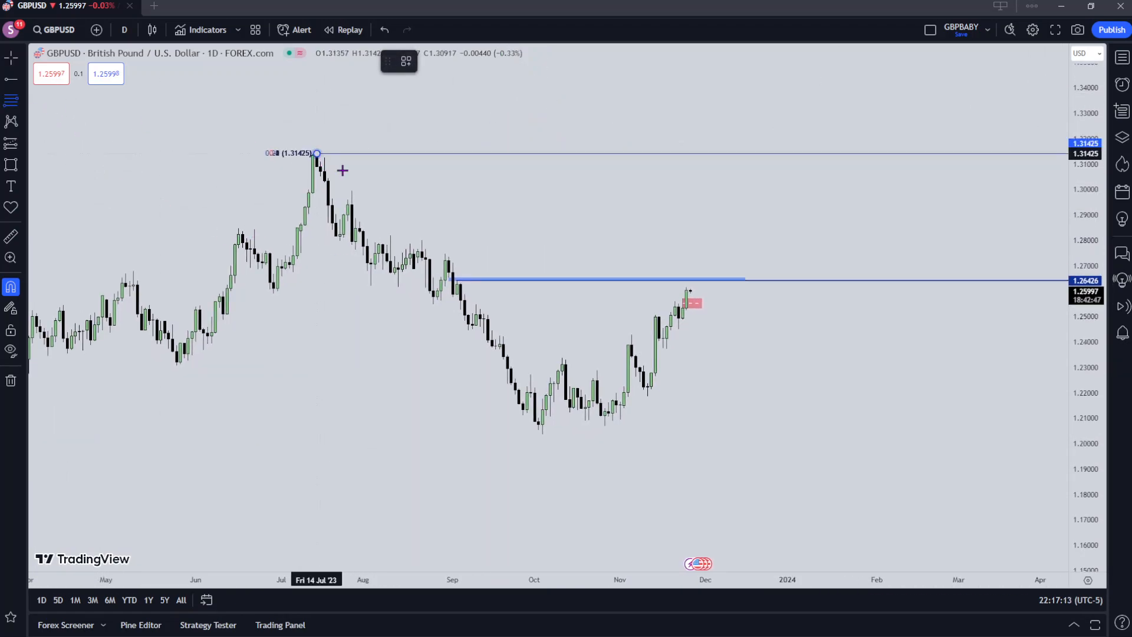
Stretch the GBPUSD Fibonacci range from the 1.31425 high down to the 1.20389 low
left_click_drag(316, 153, 726, 433)
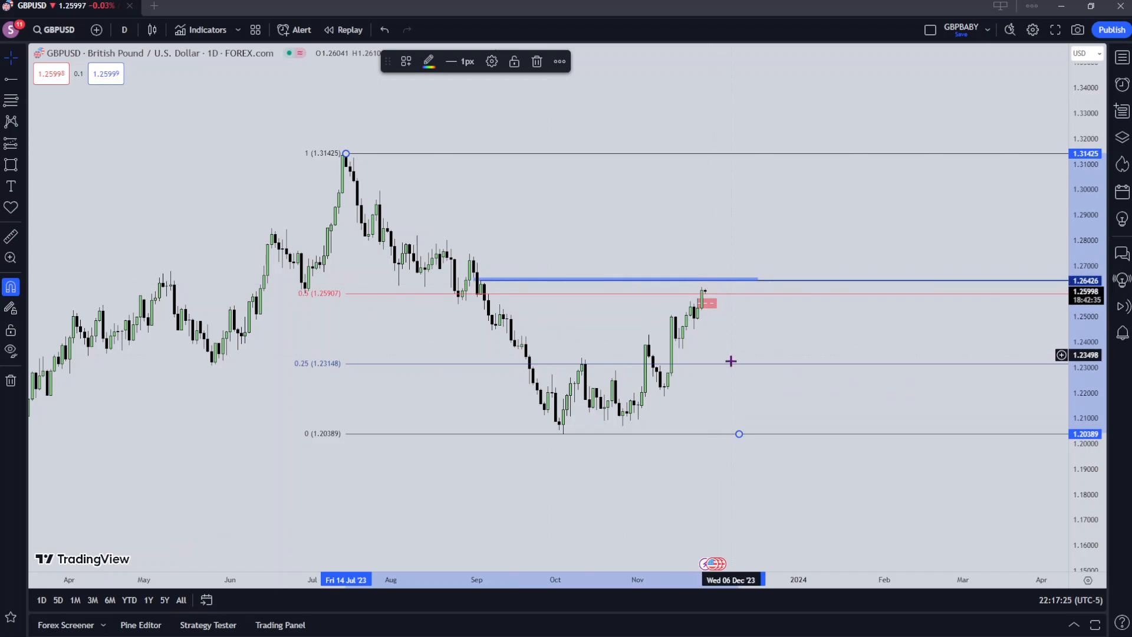
mouse_move(703, 326)
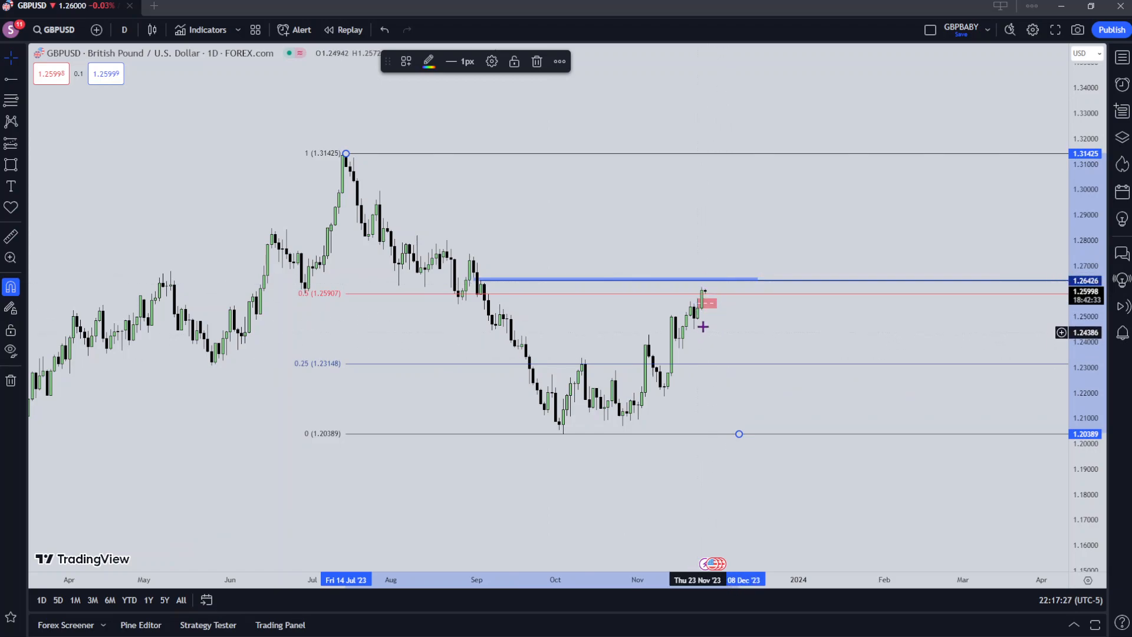
mouse_move(715, 286)
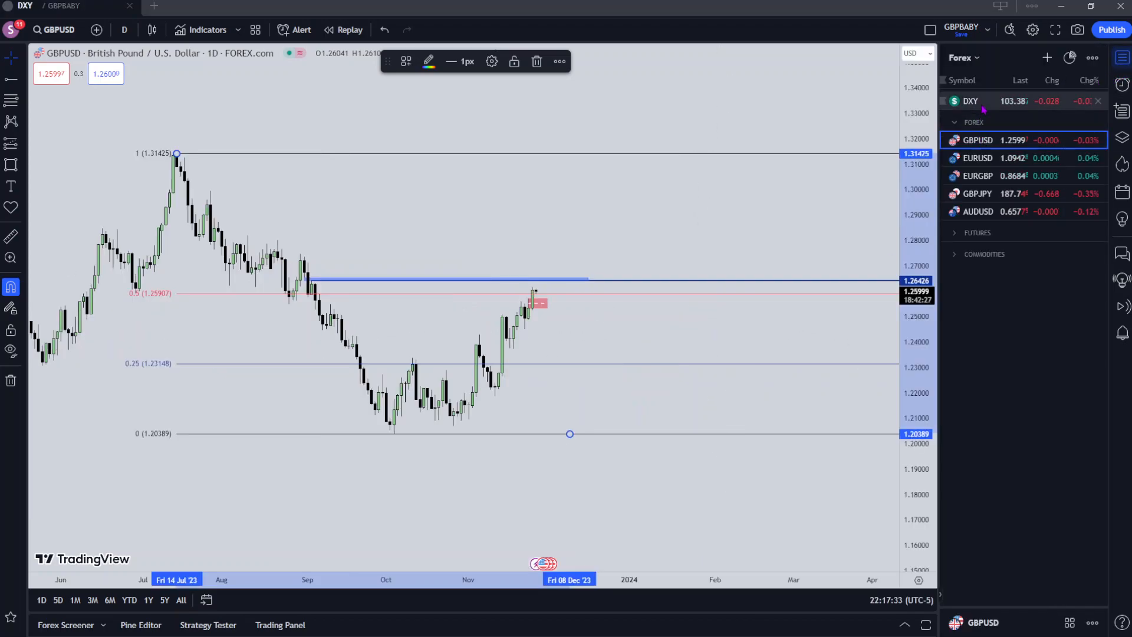
Switch the chart to DXY from the watchlist, then to EURUSD
left_click(971, 100)
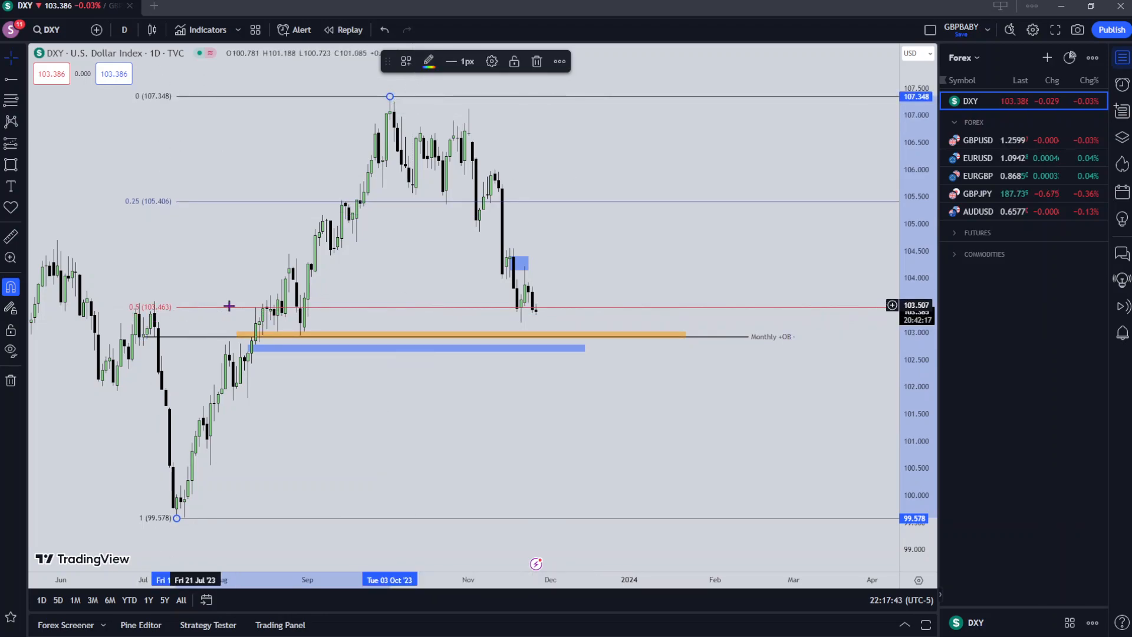
mouse_move(545, 322)
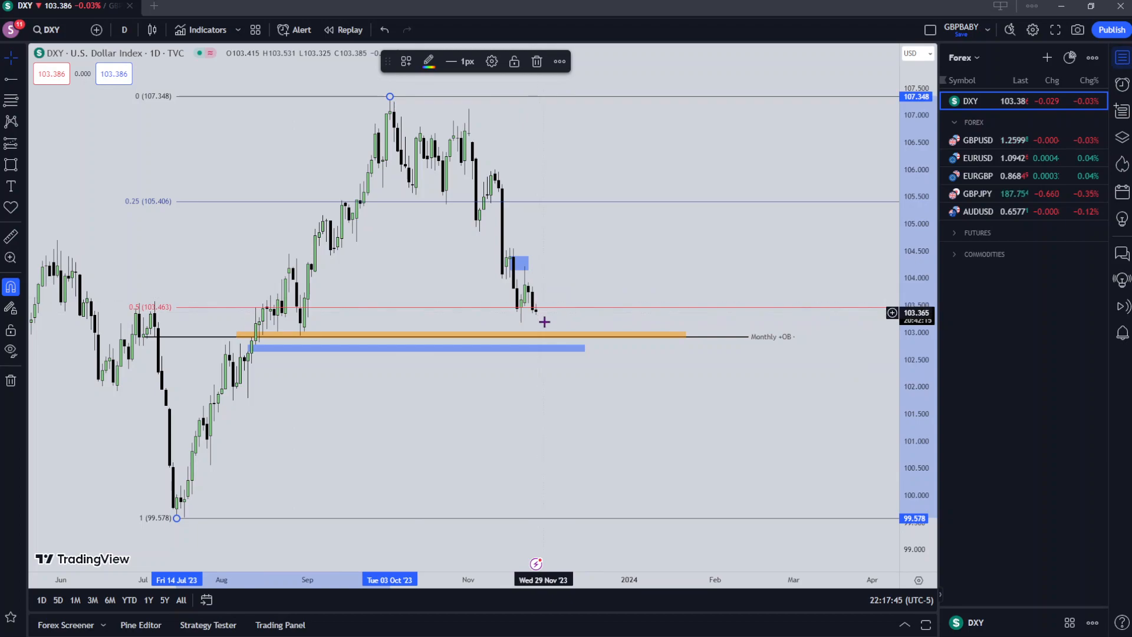
mouse_move(580, 308)
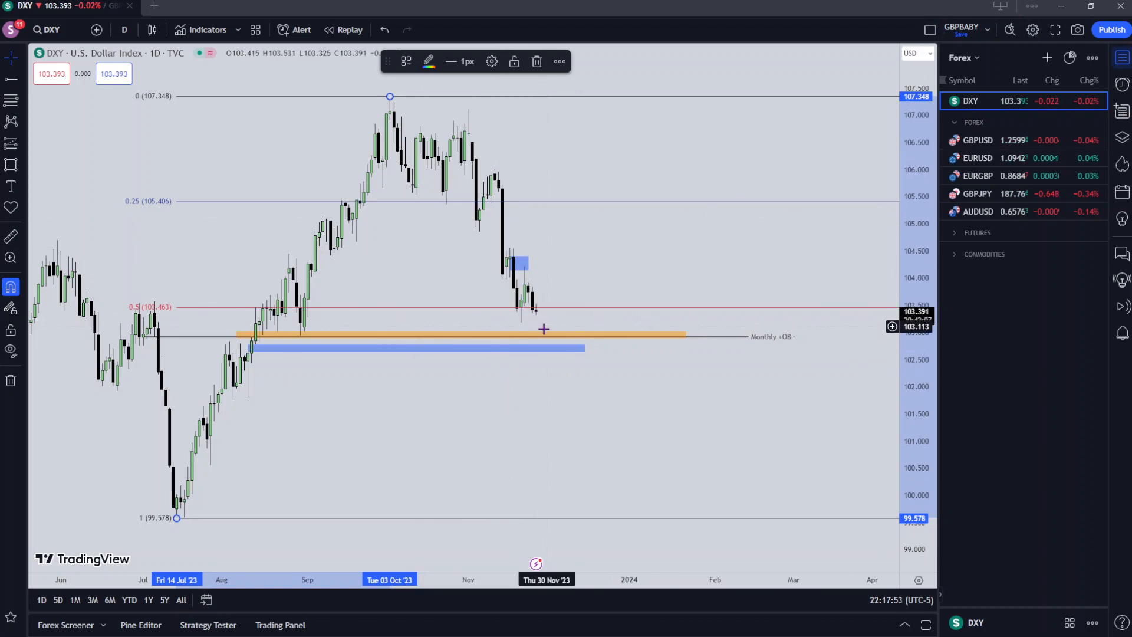
mouse_move(554, 289)
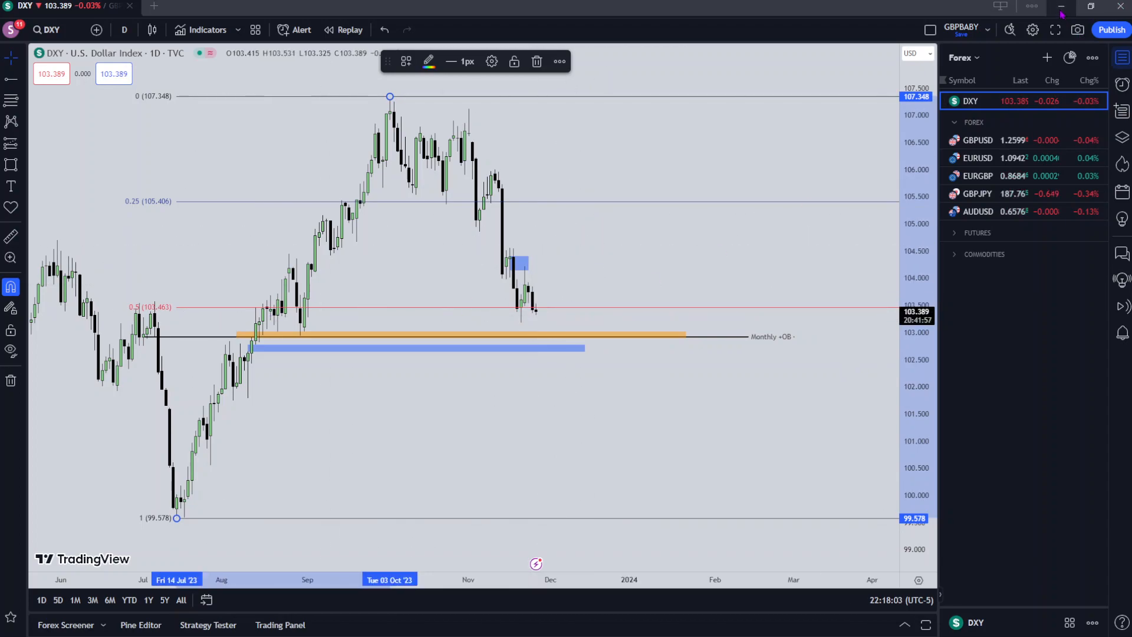
left_click(977, 157)
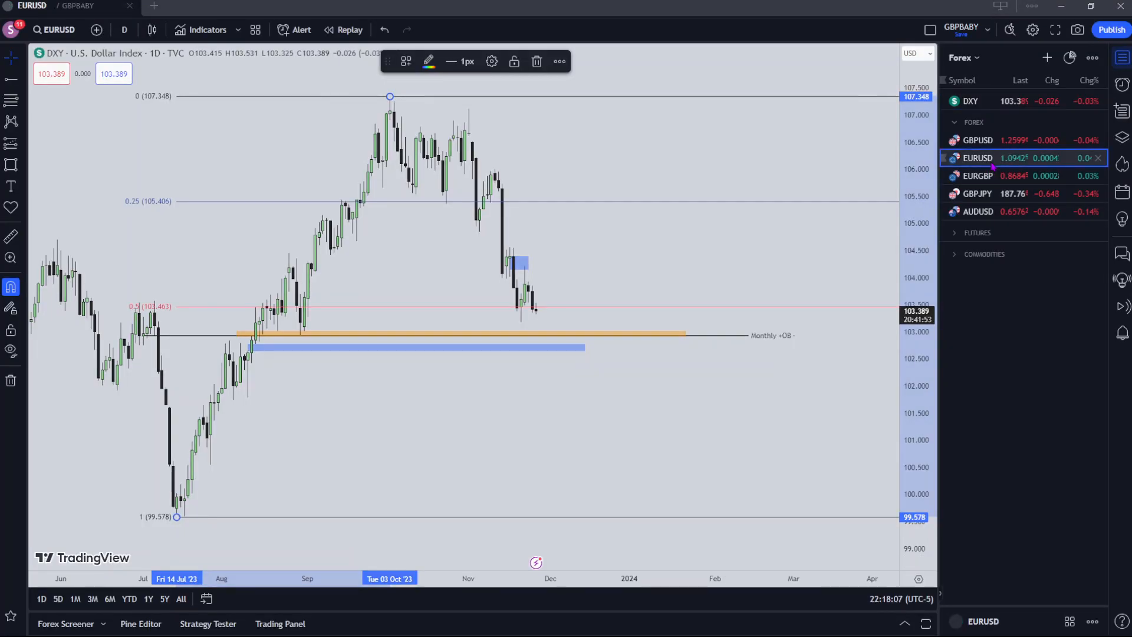
View EURUSD on monthly candles via the timeframe list
left_click(979, 157)
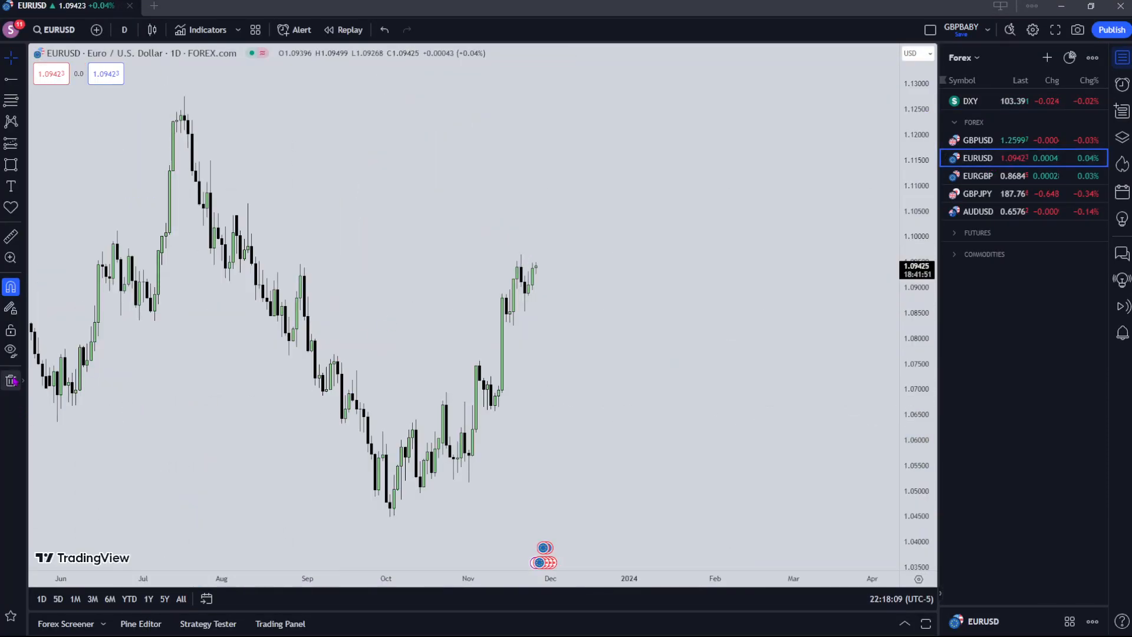
left_click(124, 30)
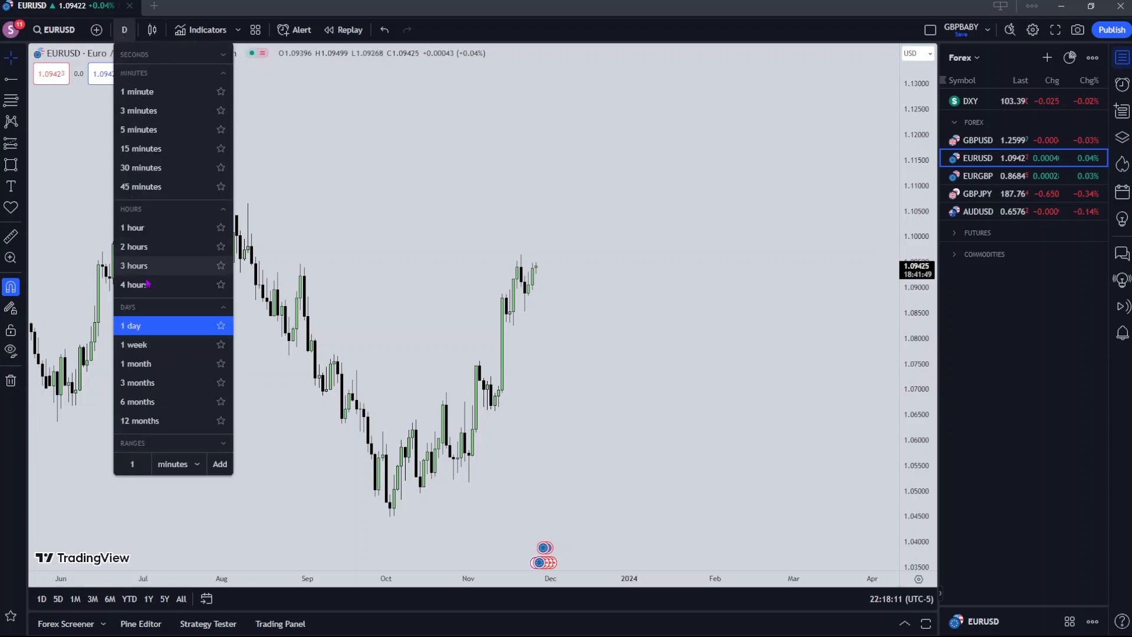
left_click(134, 364)
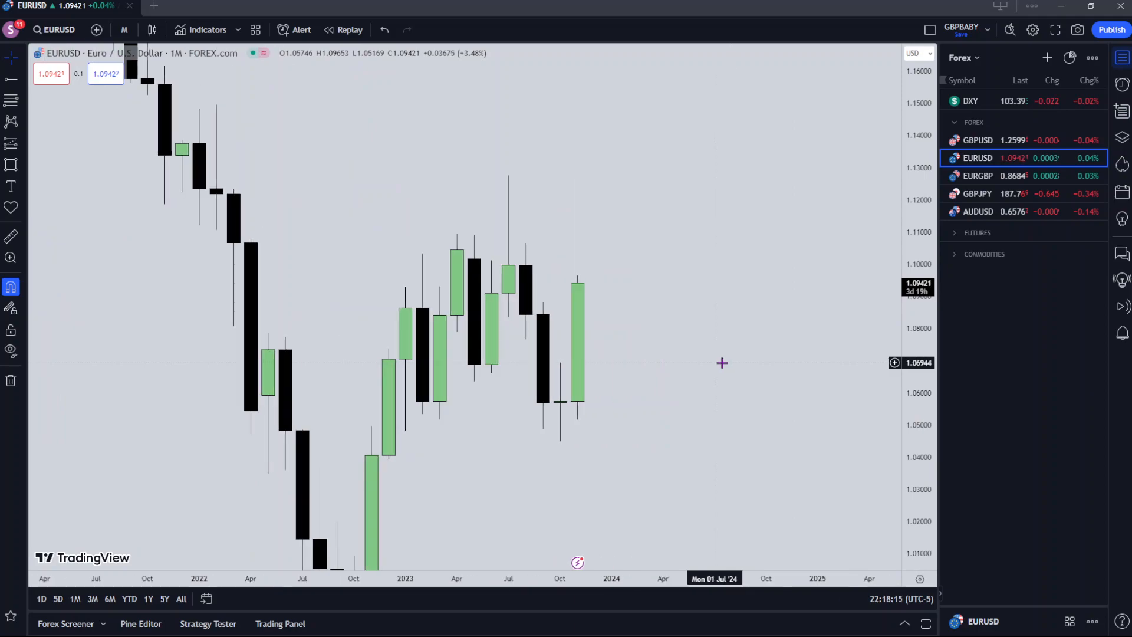
mouse_move(520, 275)
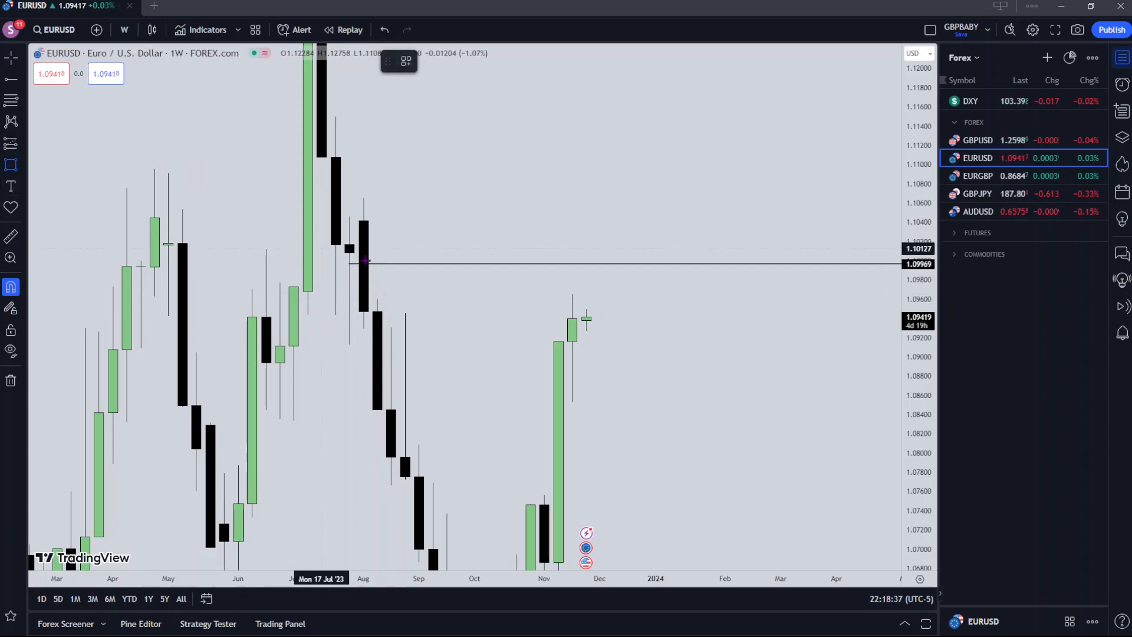
Draw a red zone just under 1.10 from August, extend it right, then change the timeframe
left_click_drag(349, 263, 475, 299)
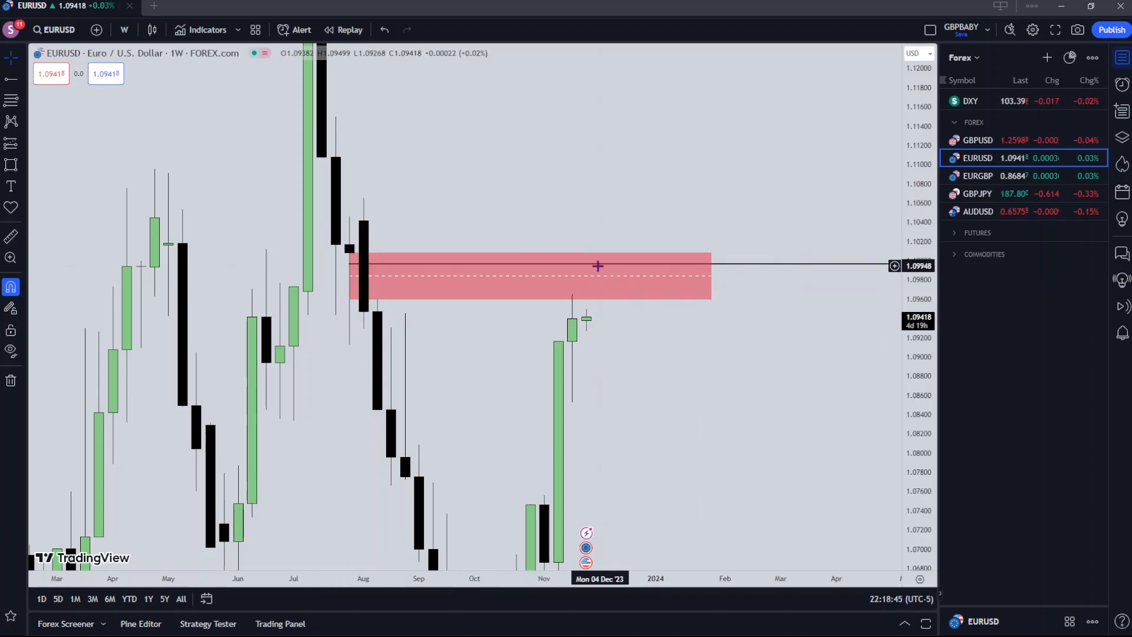
left_click_drag(598, 265, 585, 268)
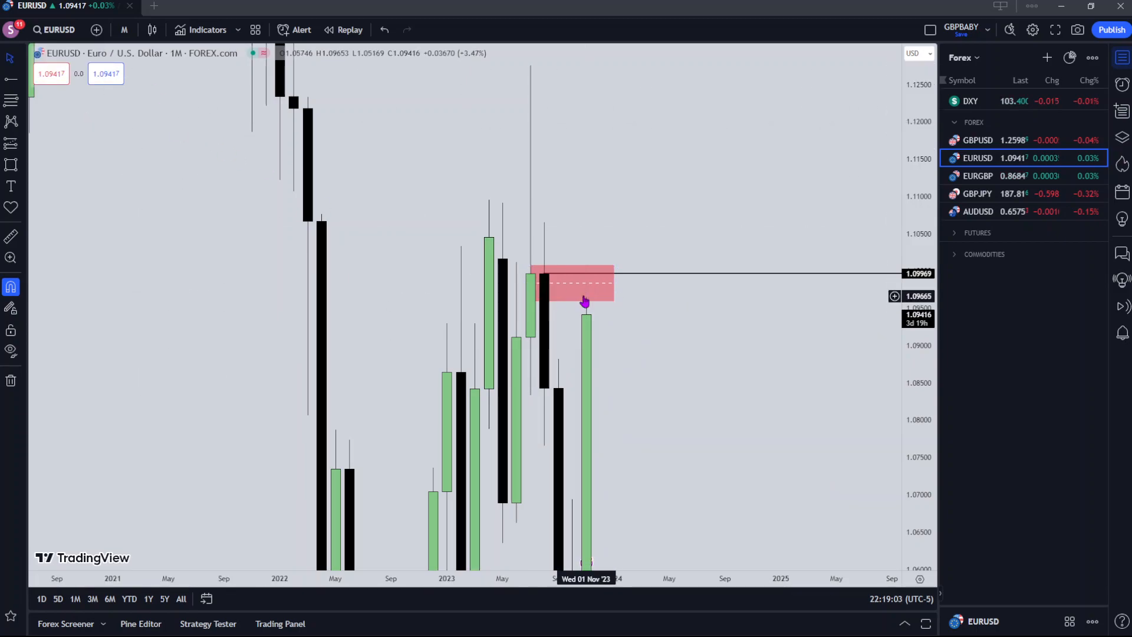
left_click(123, 29)
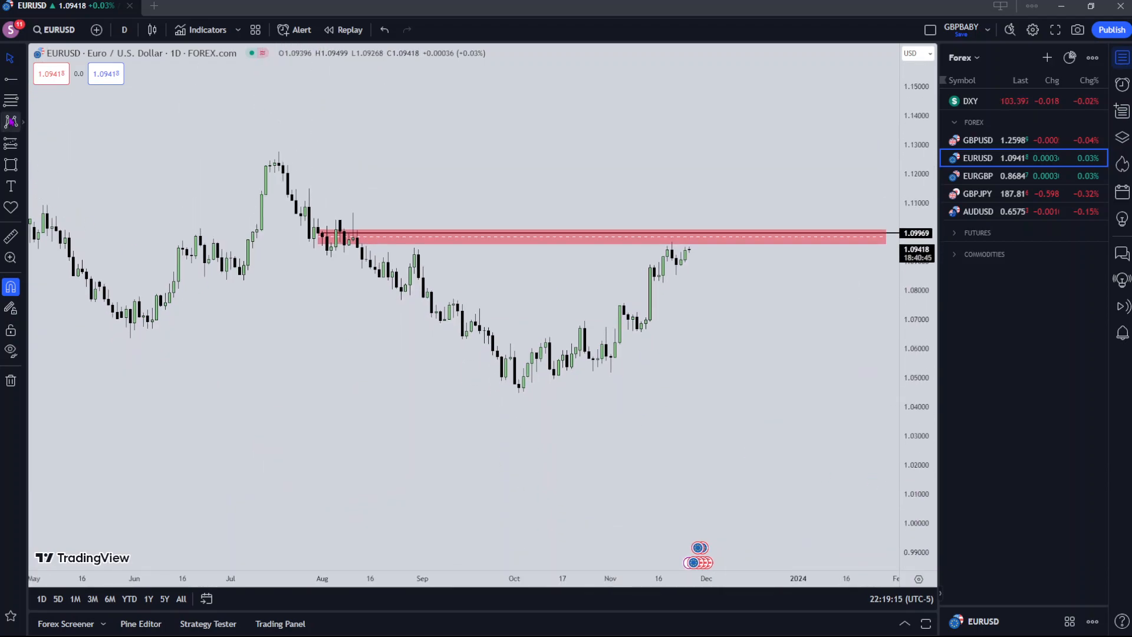
left_click_drag(278, 152, 527, 404)
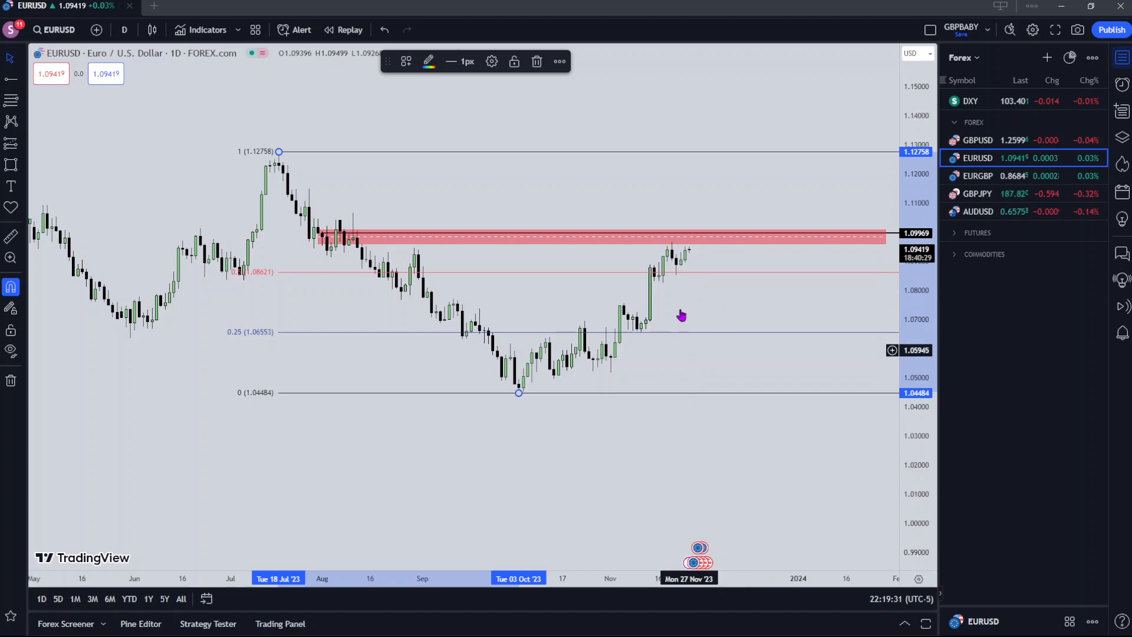
mouse_move(657, 311)
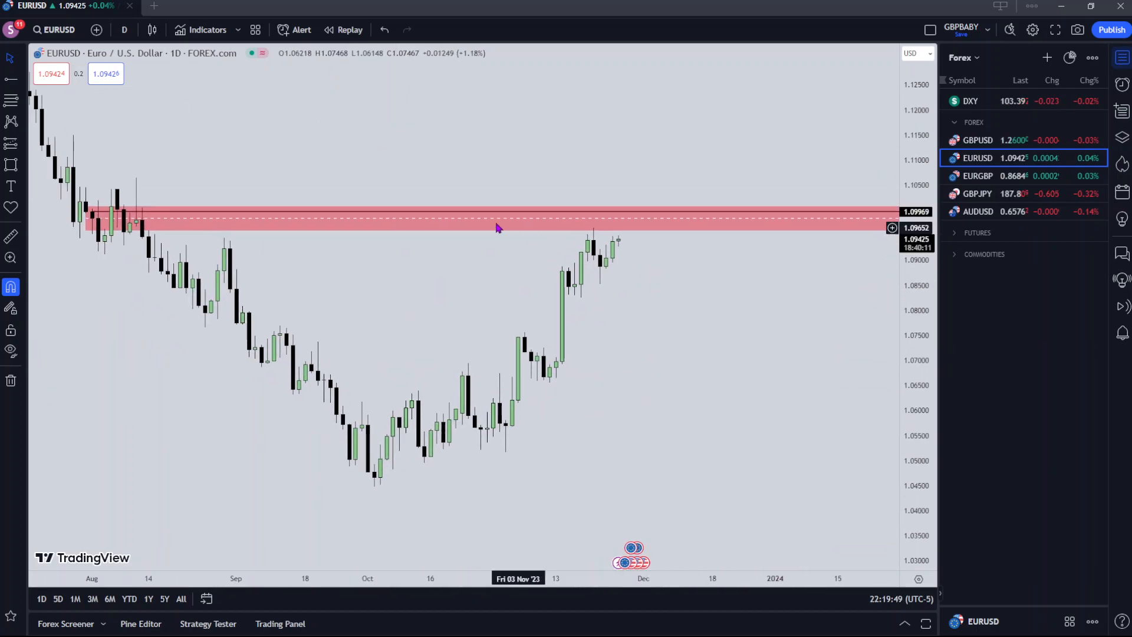
Switch to DXY and view it on 4-hour, then 15-minute candles
left_click(970, 100)
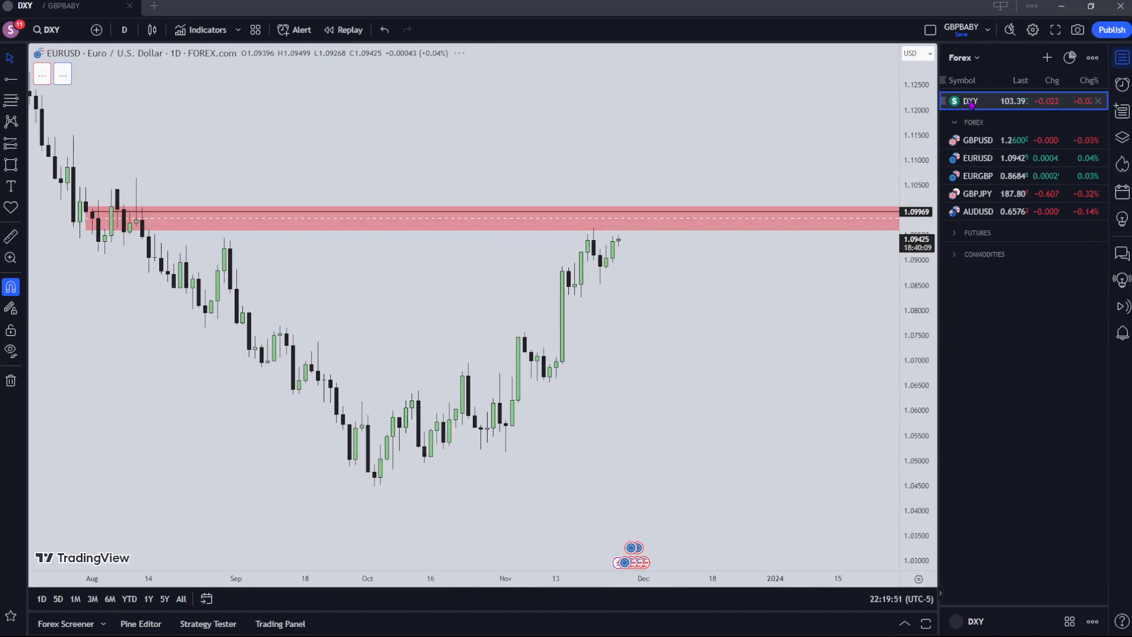
left_click(970, 100)
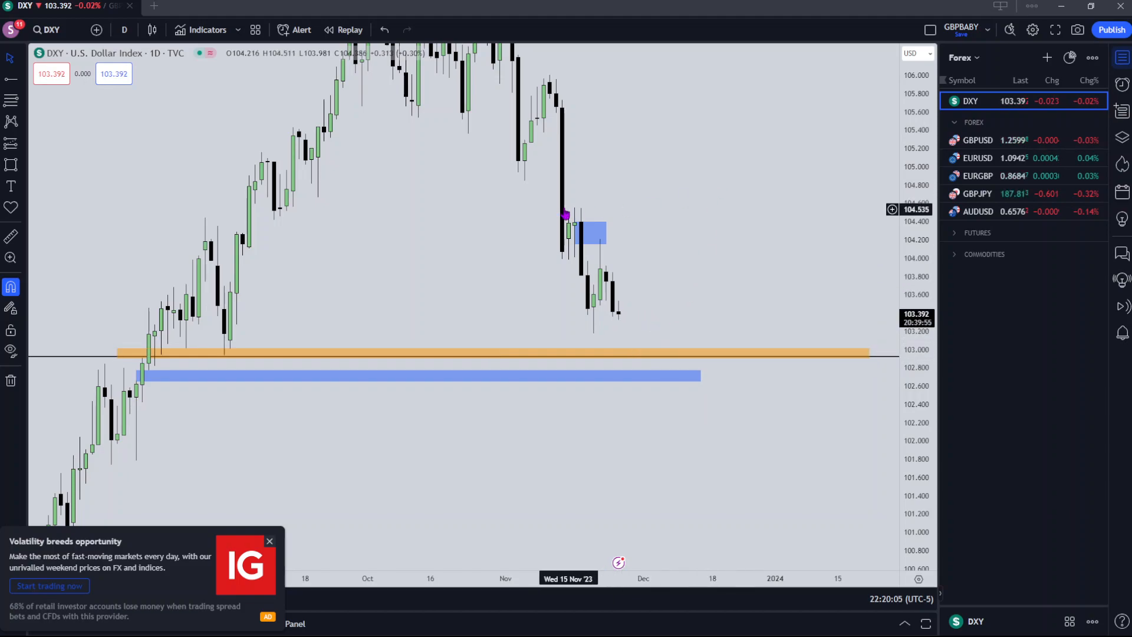
left_click(124, 29)
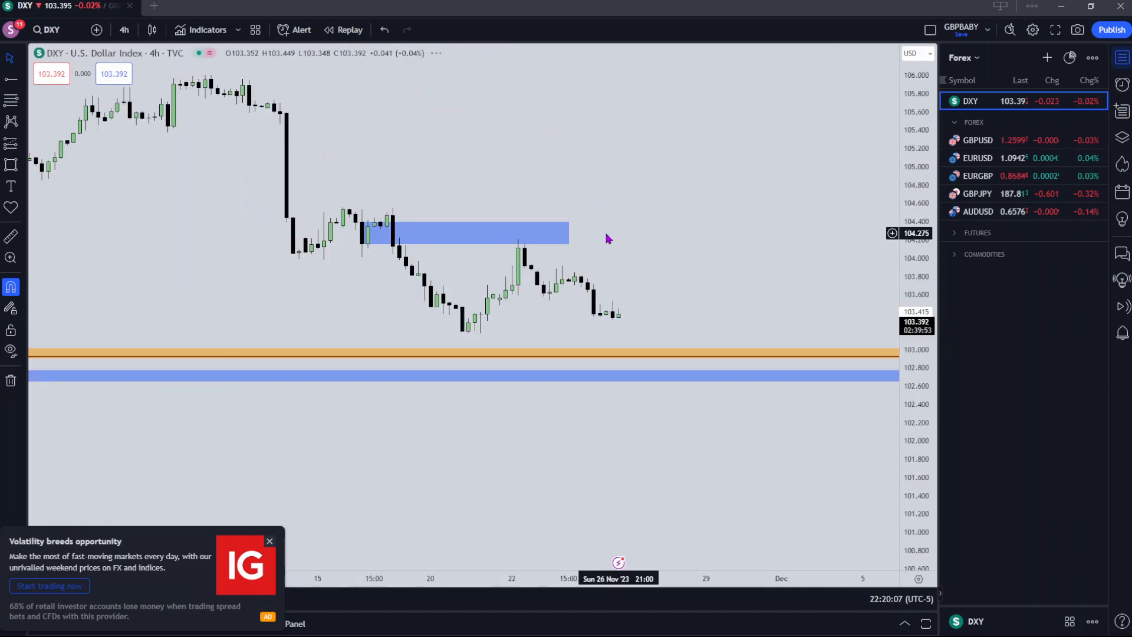
mouse_move(336, 210)
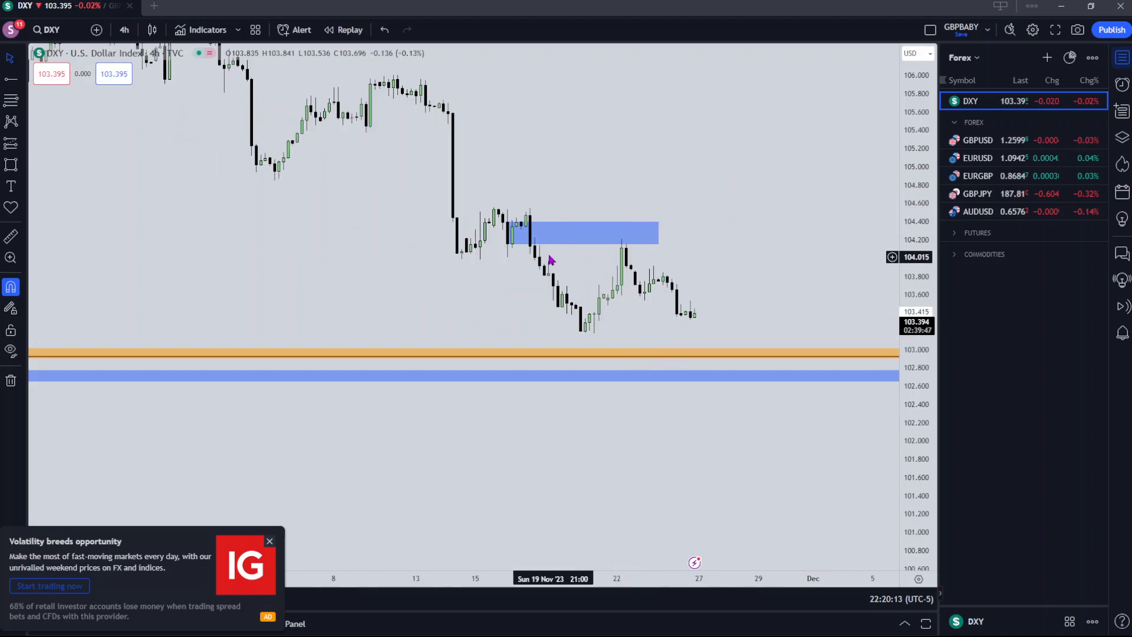
left_click(124, 29)
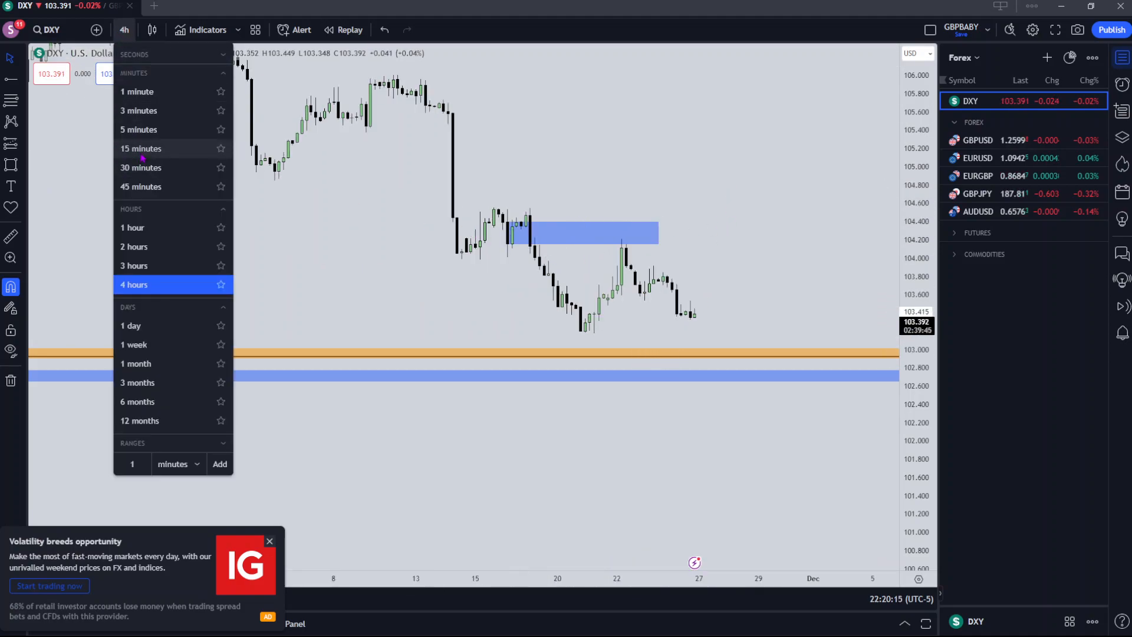
left_click(141, 149)
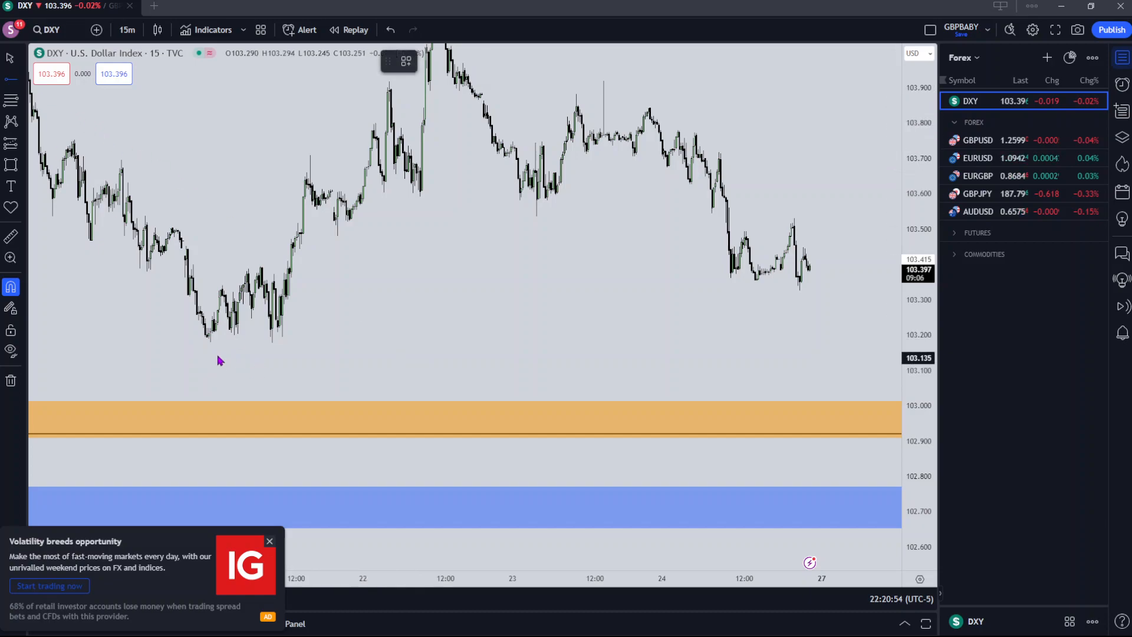
Place a level ray at the DXY swing low near 103.180 and colour it red as Sellside Liquidity
left_click(210, 336)
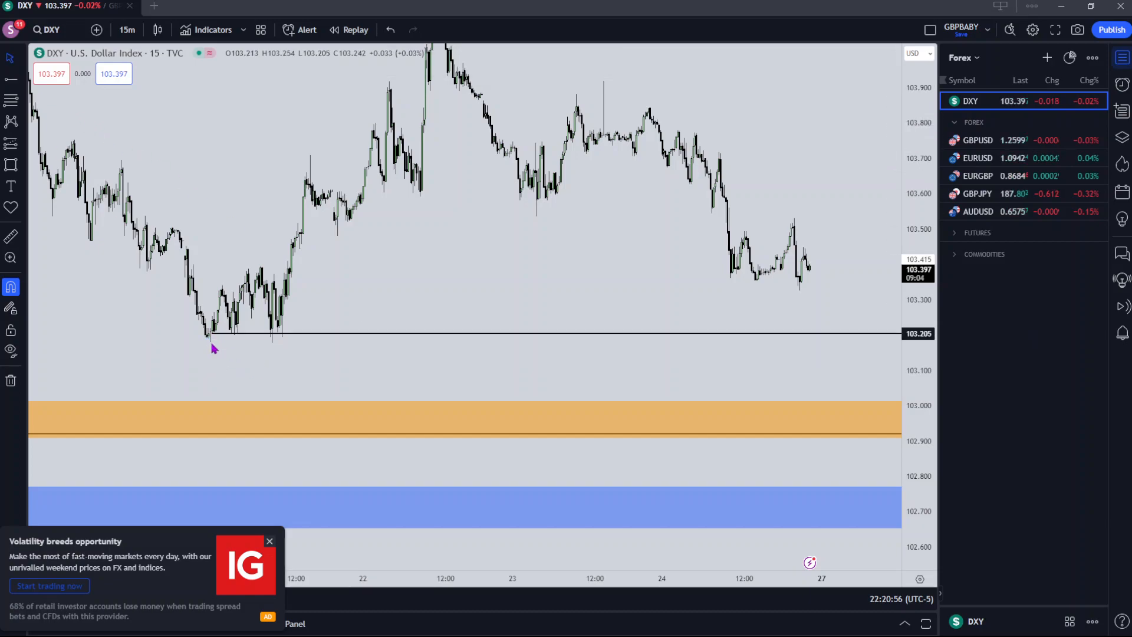
double_click(209, 342)
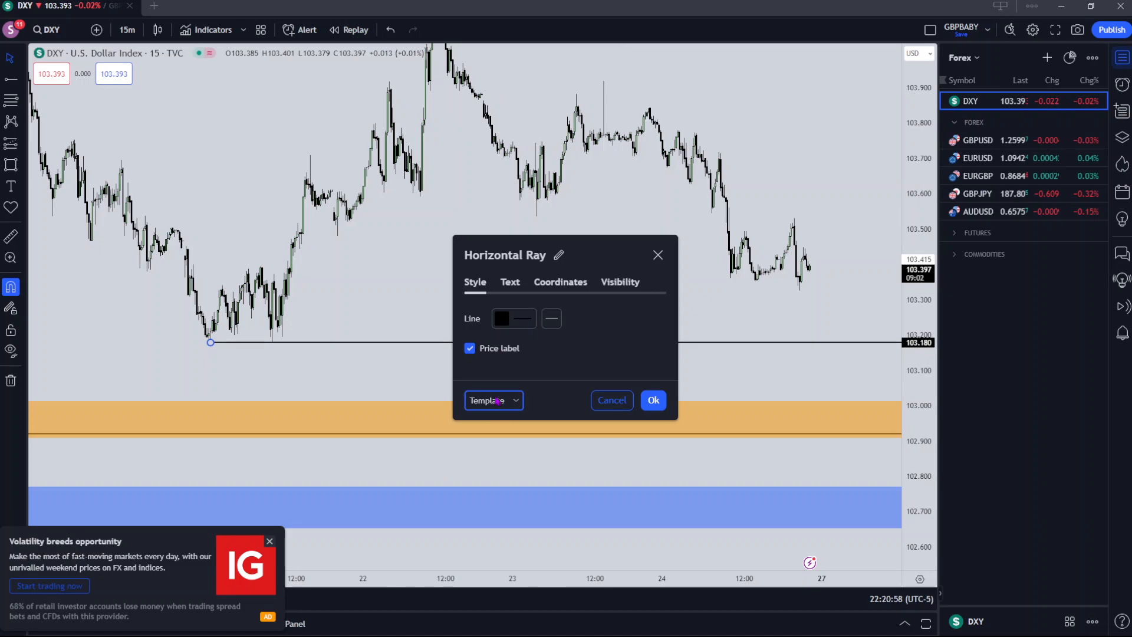
left_click(507, 319)
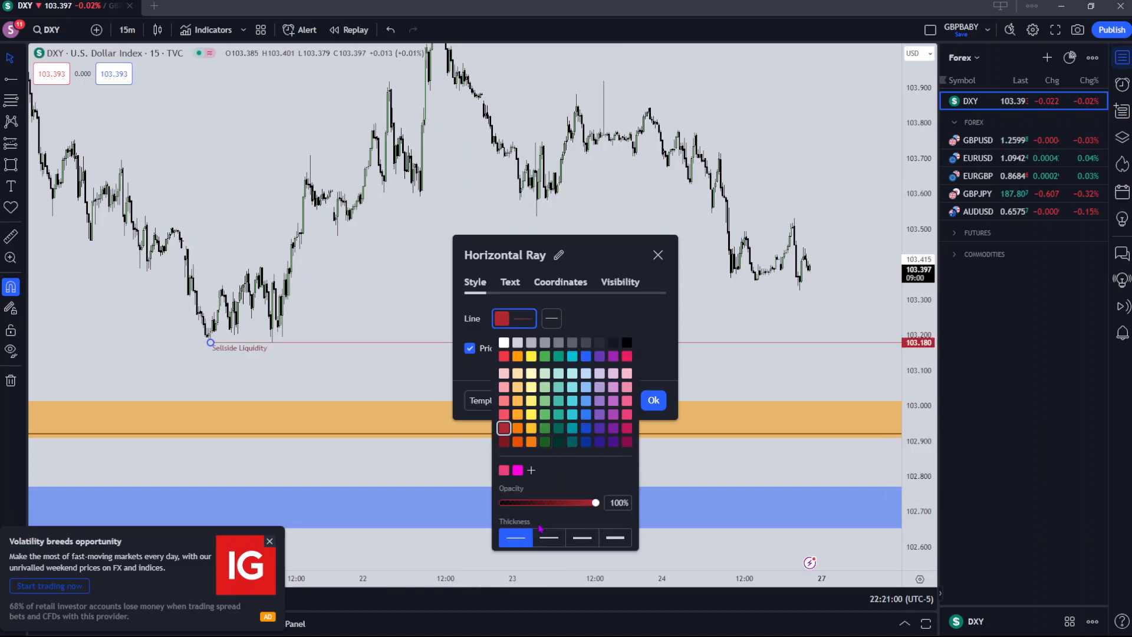
left_click(652, 400)
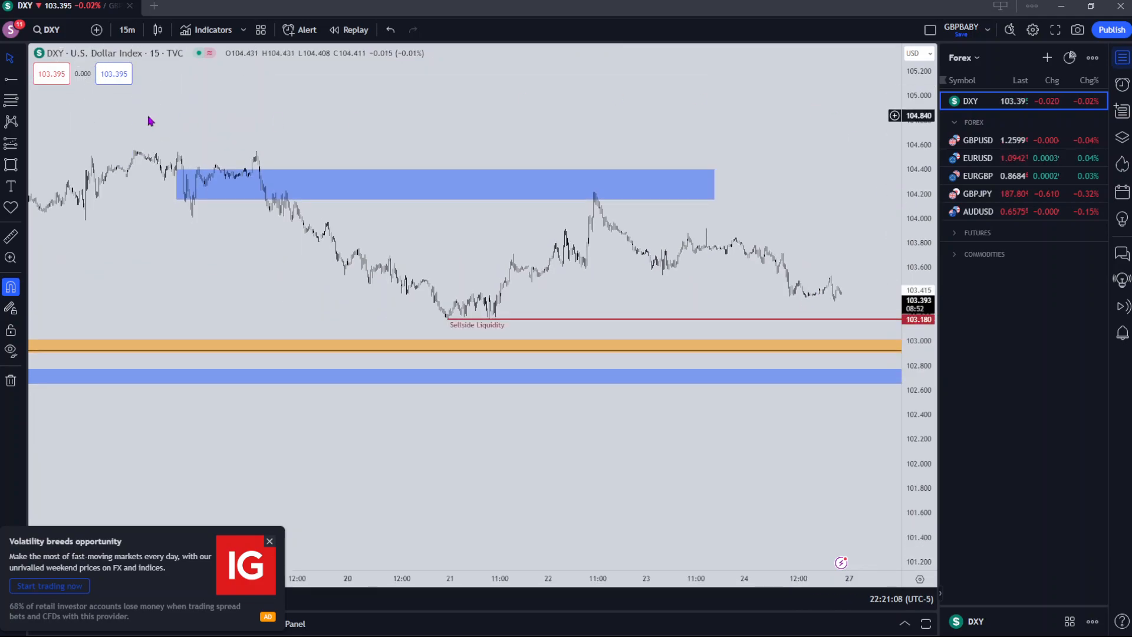
left_click(126, 30)
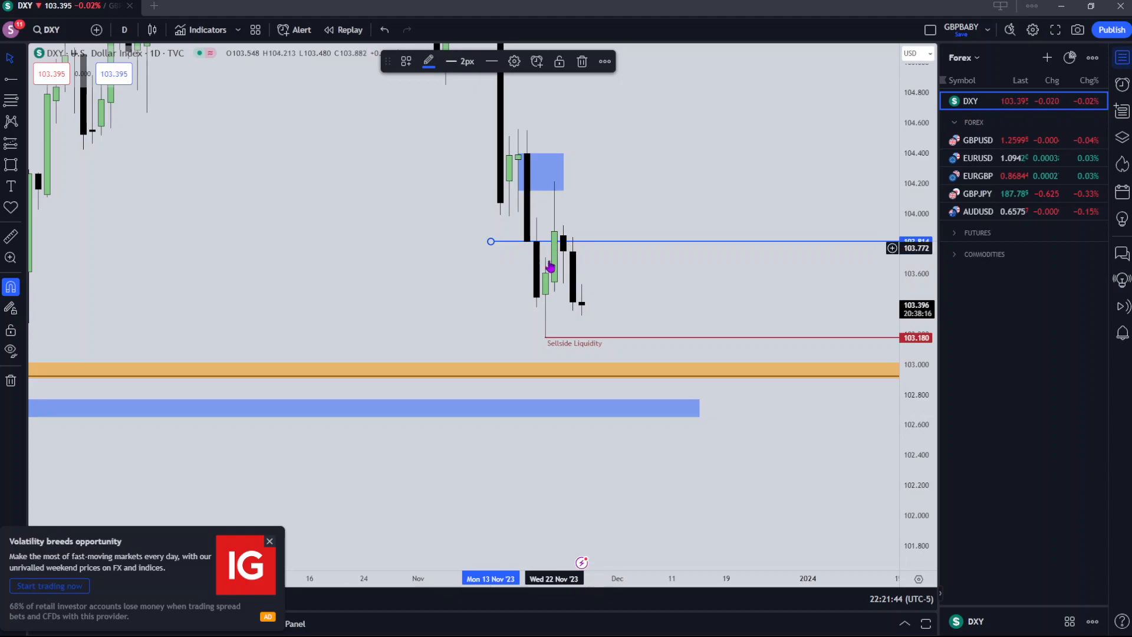
mouse_move(578, 312)
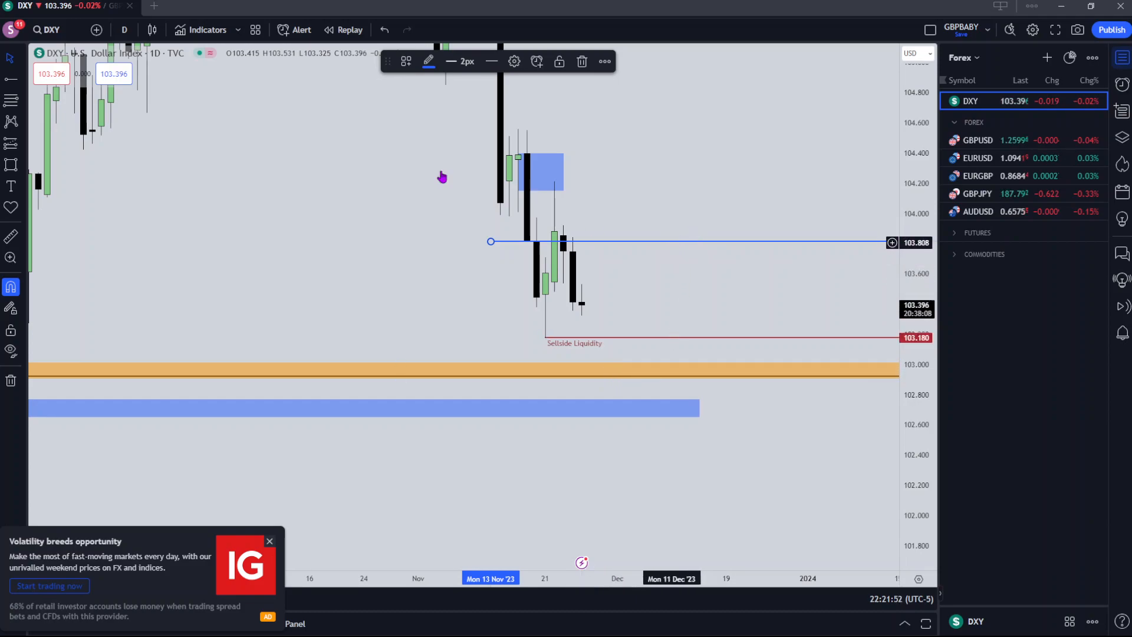
View DXY on weekly candles, then reopen the timeframe list for 4 hours
left_click(124, 29)
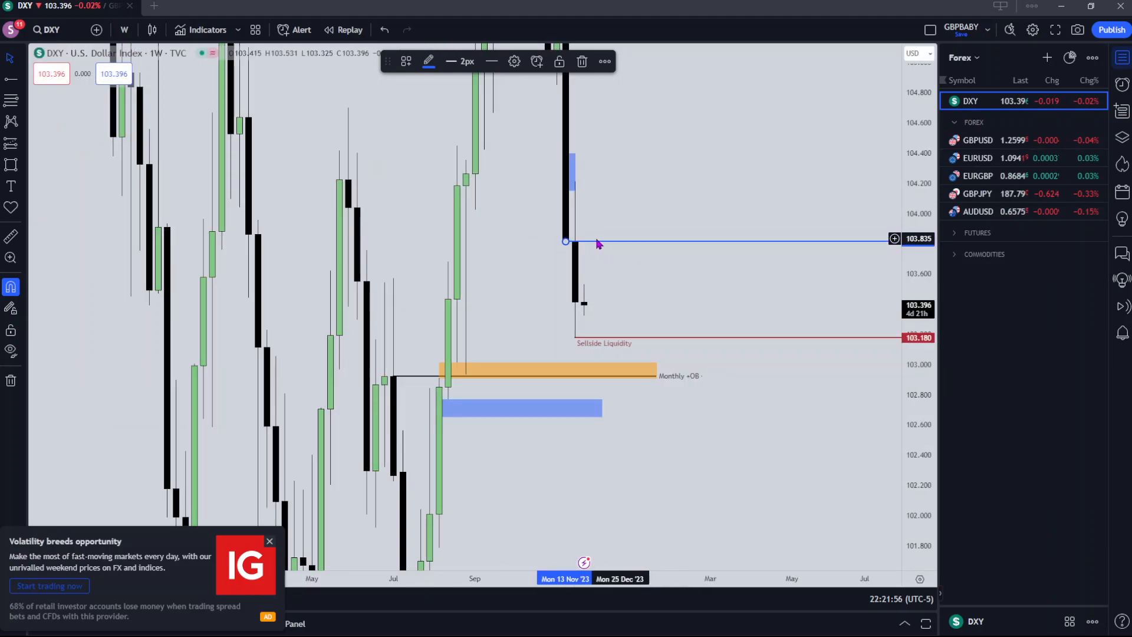
left_click(124, 29)
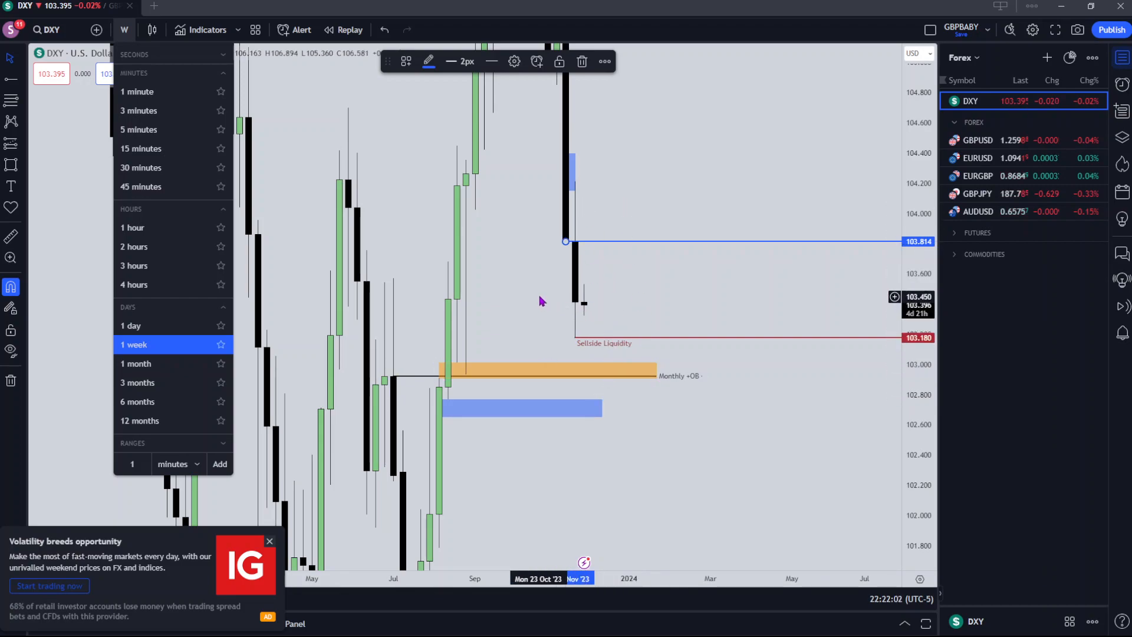
mouse_move(593, 368)
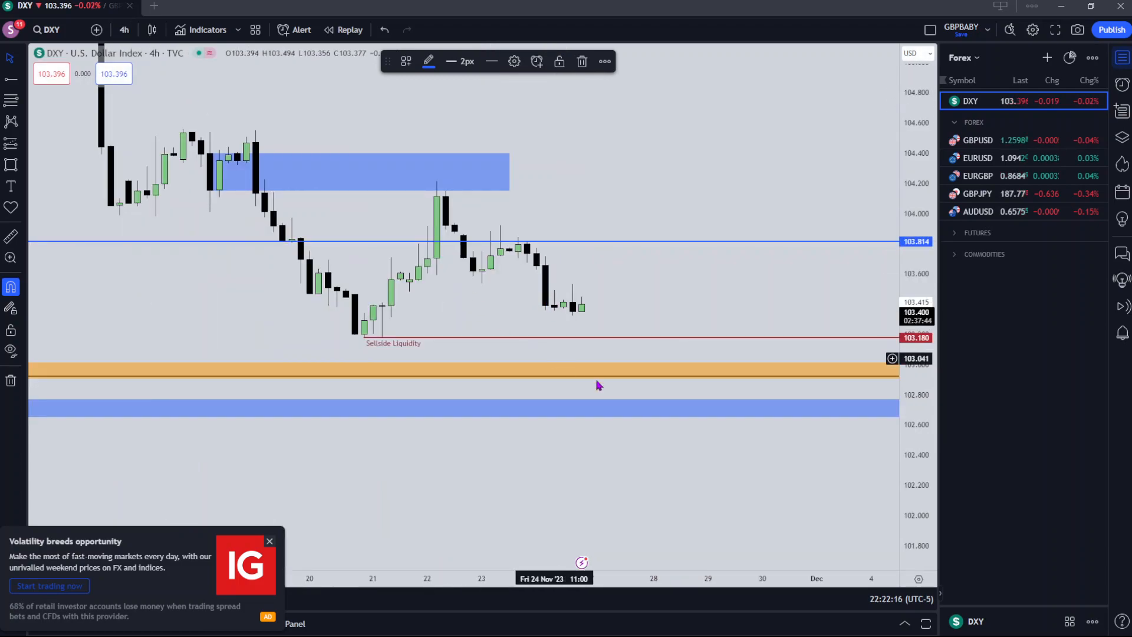
mouse_move(574, 253)
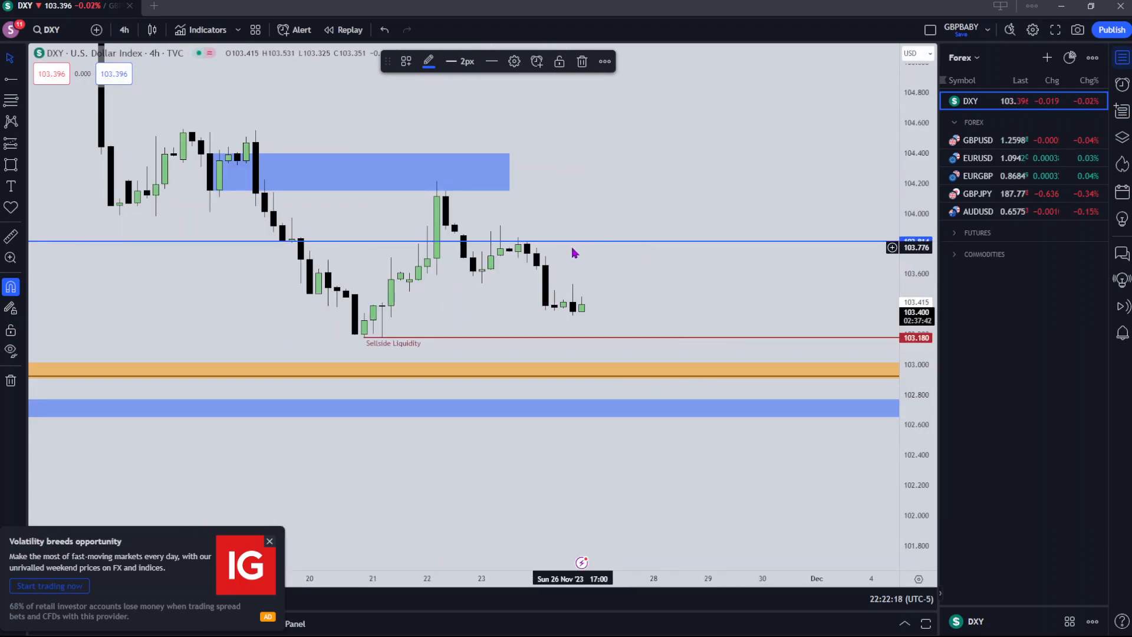